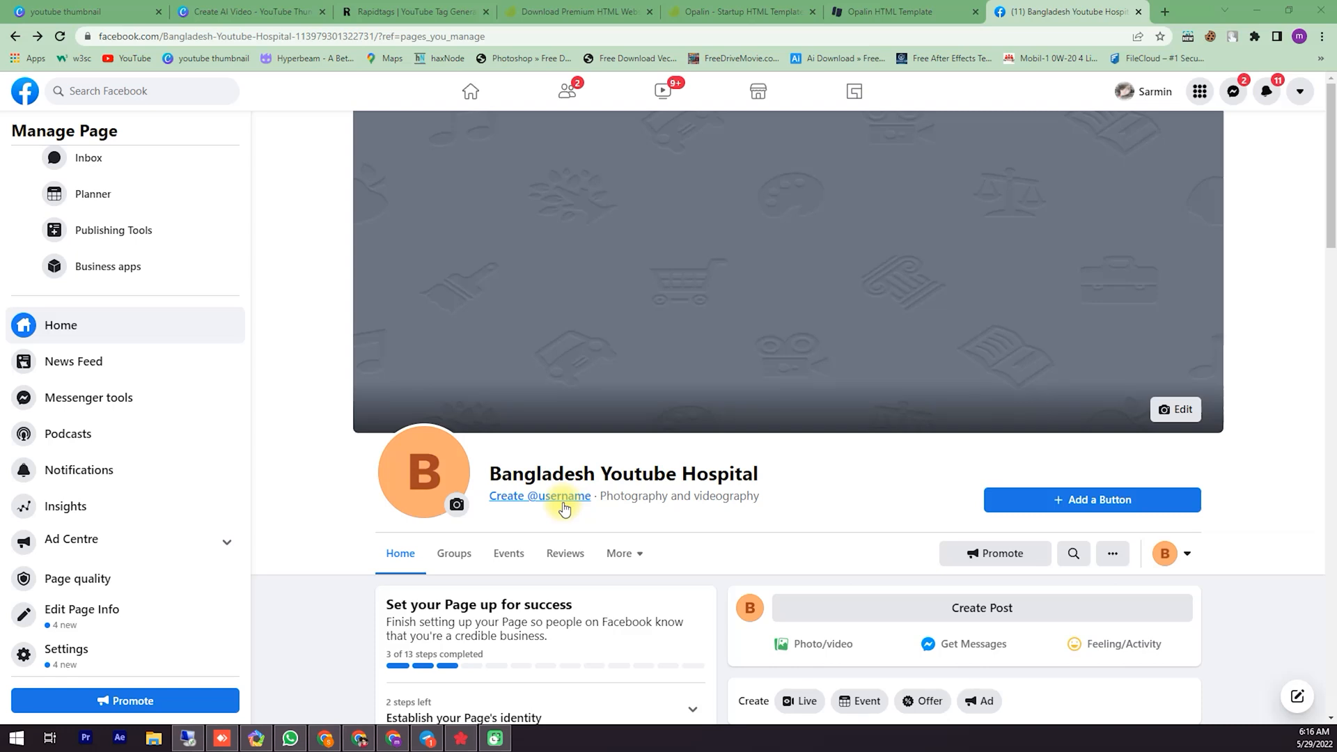
Step: Select the site's domain in the cPanel File Manager path box and start a new blank tab
scroll("down", 3)
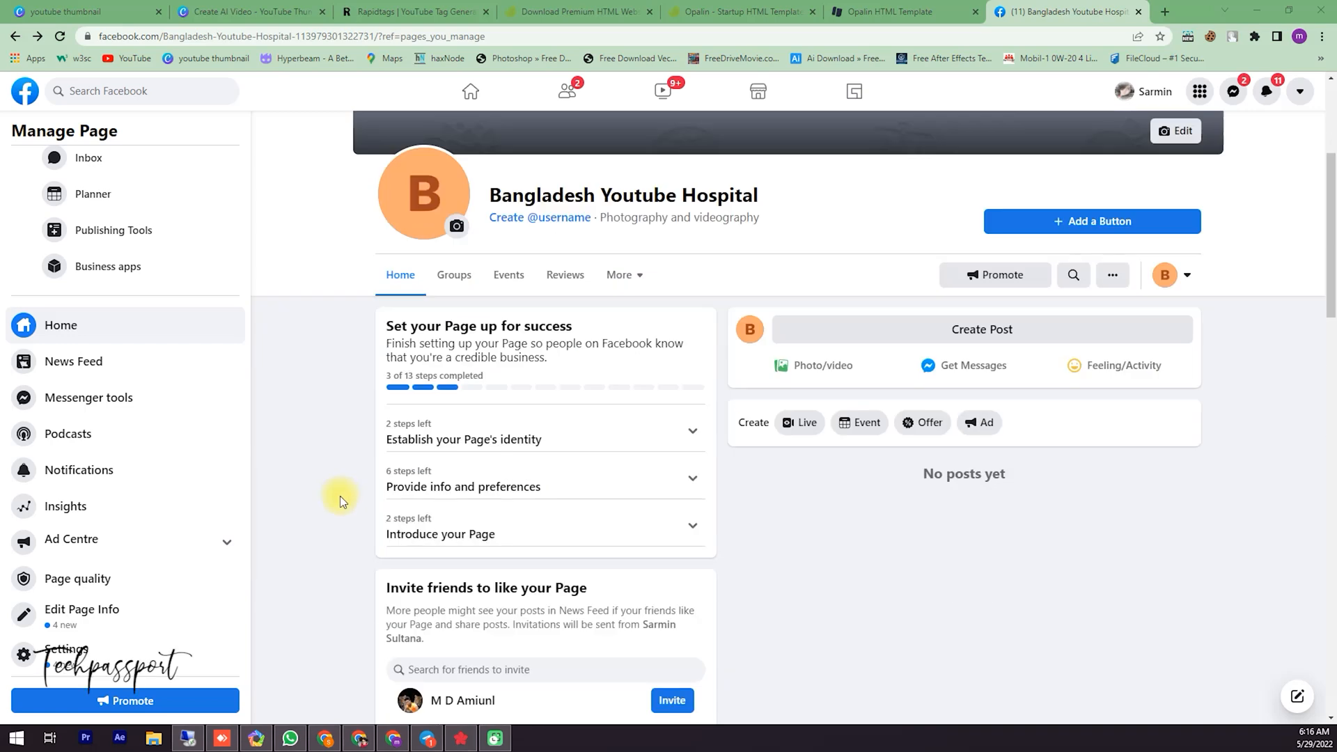
scroll("up", 3)
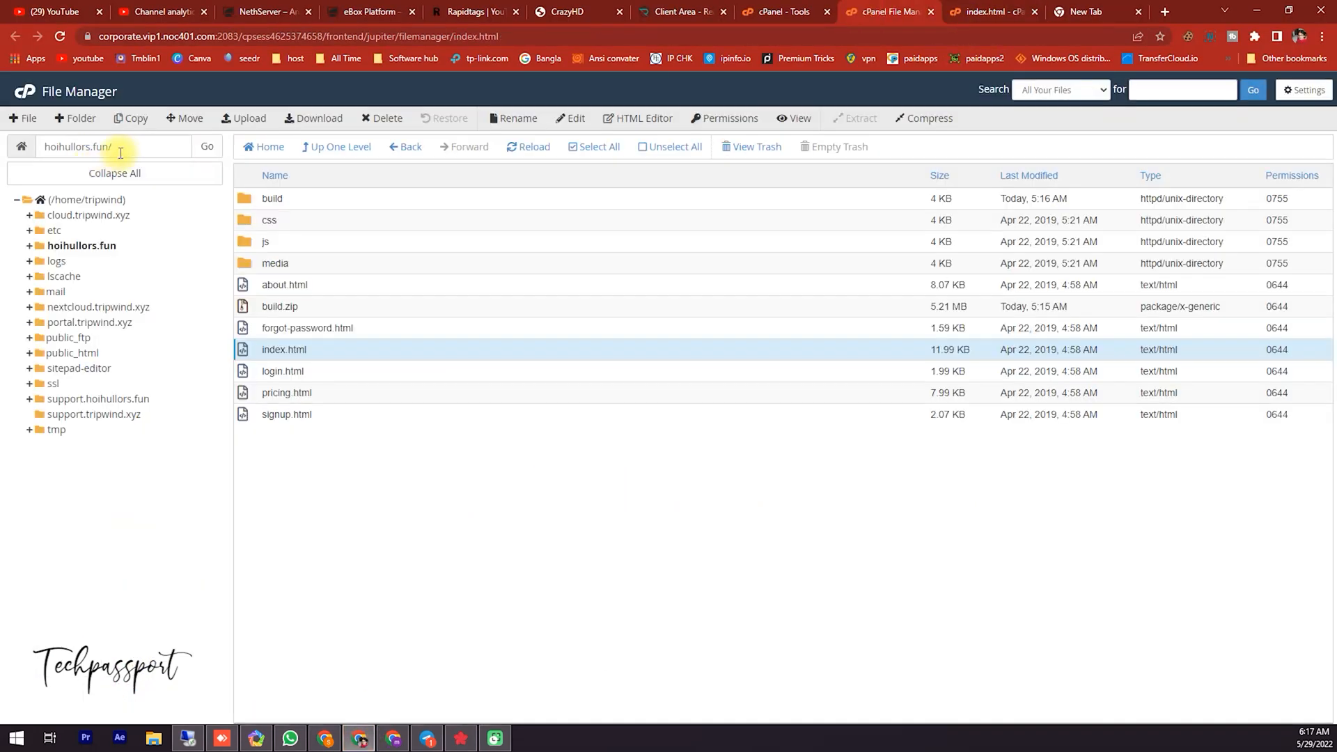
triple_click(76, 147)
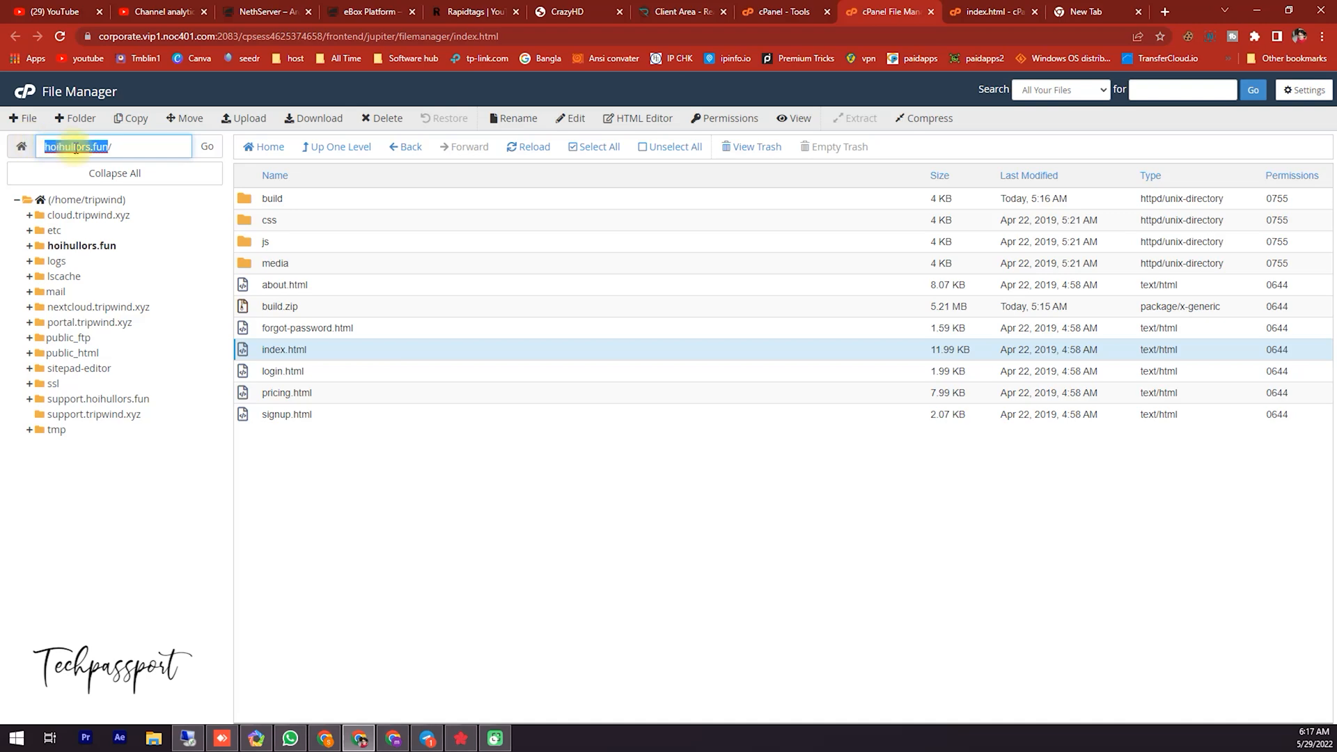
left_click(1092, 11)
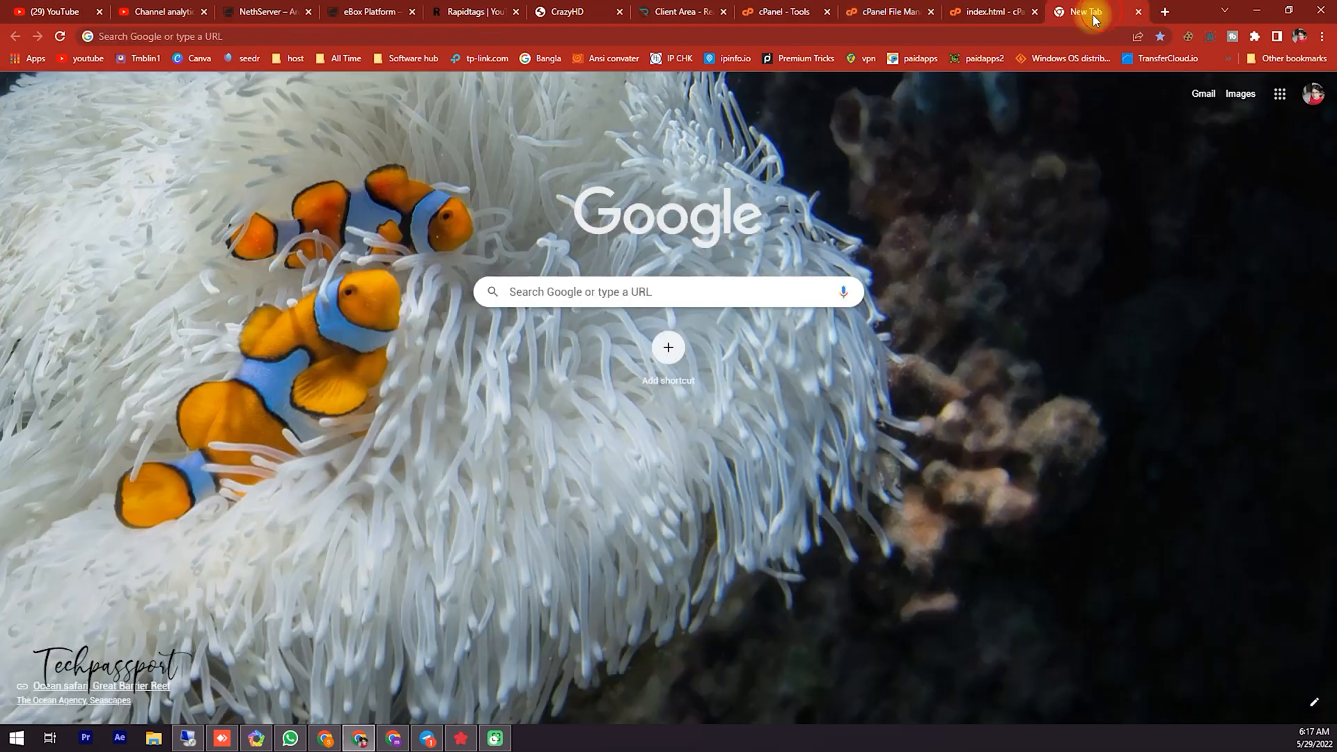
Step: Visit hoihullors.fun, scroll through the Opalin landing page, then return to the Facebook window
type("hoihullors.fun")
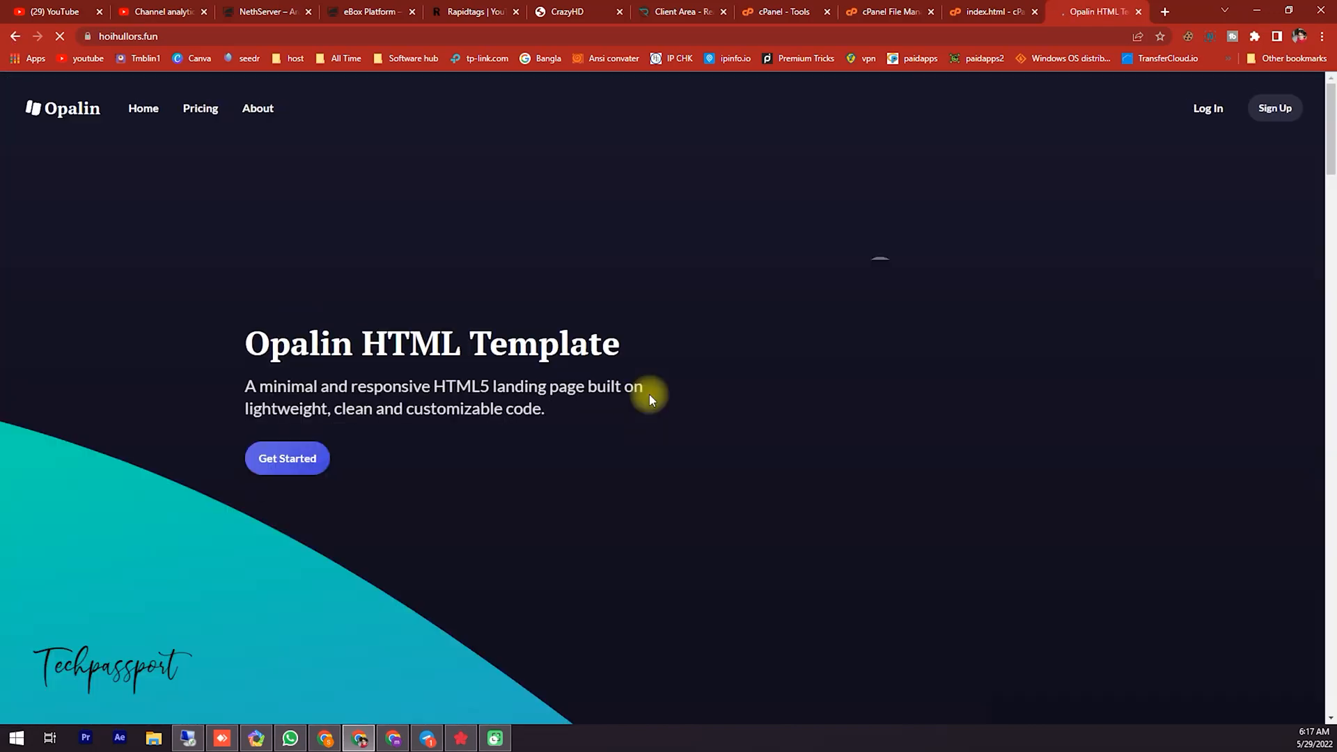
scroll("down", 3)
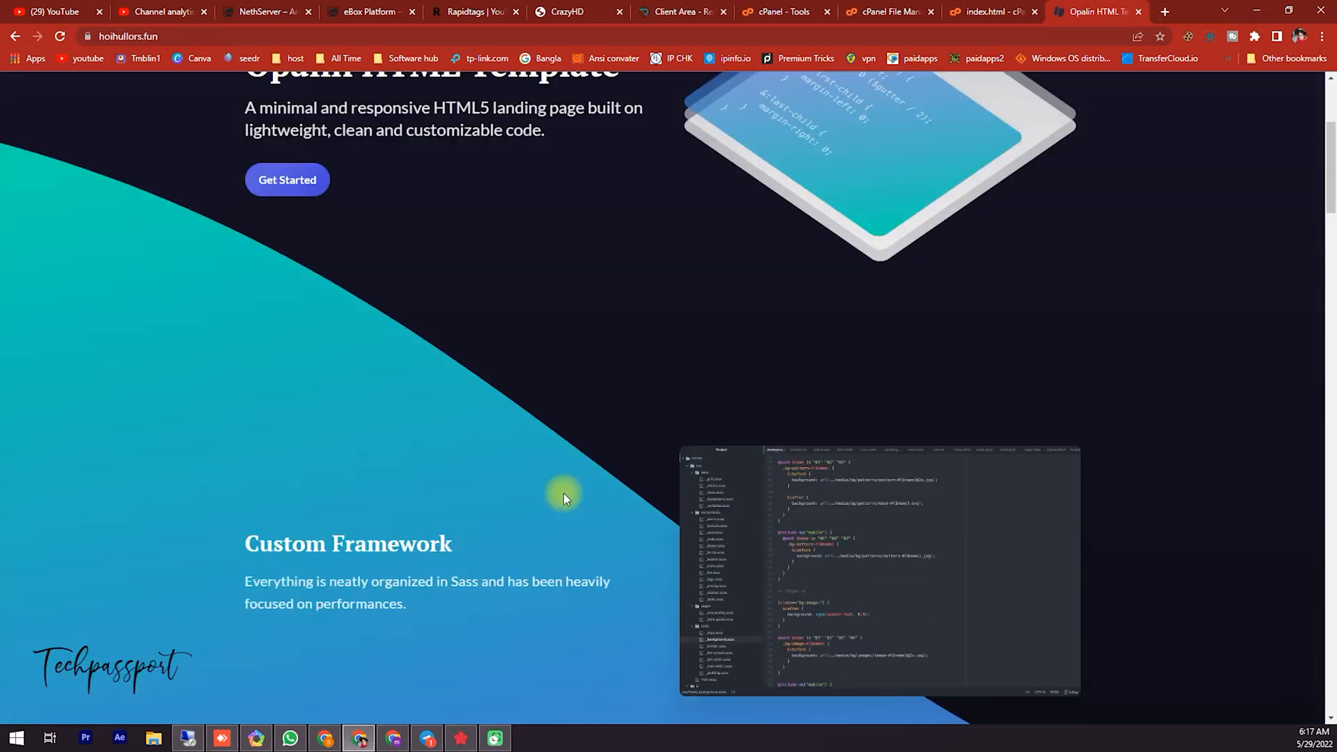
scroll("down", 3)
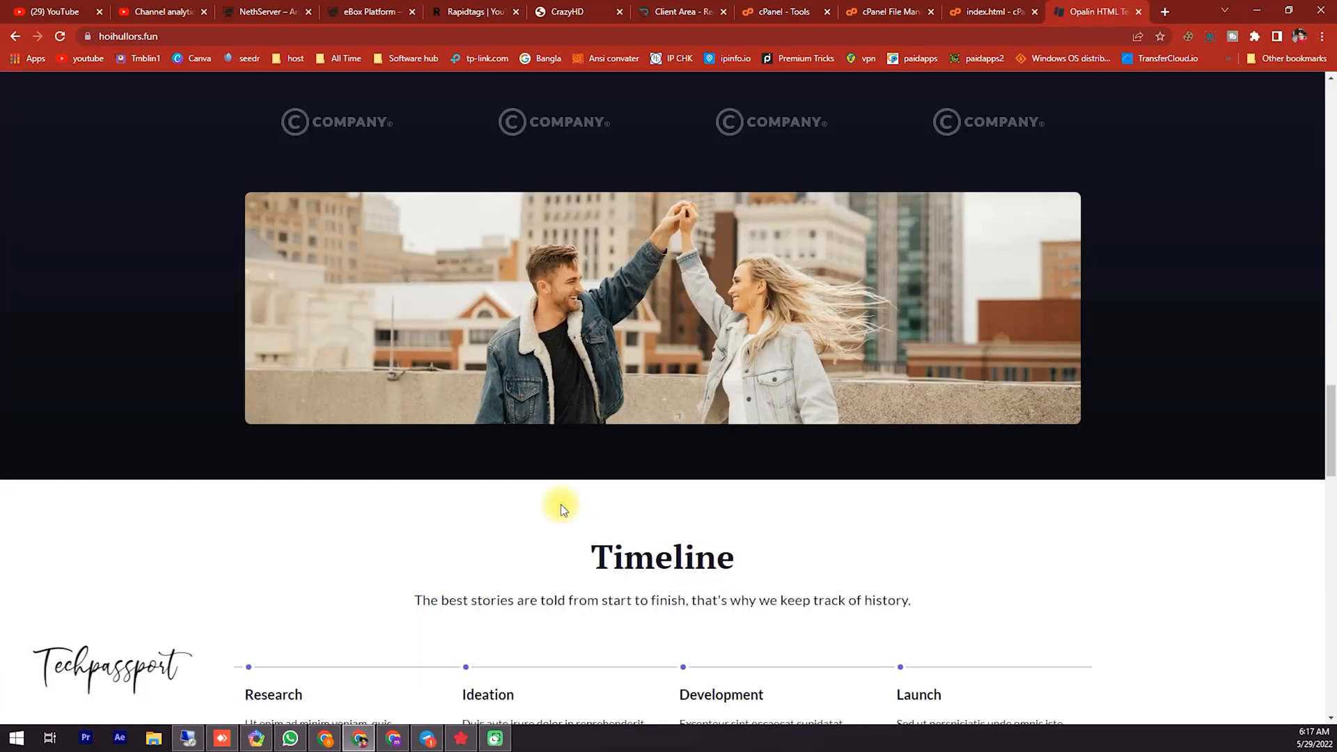
scroll("up", 3)
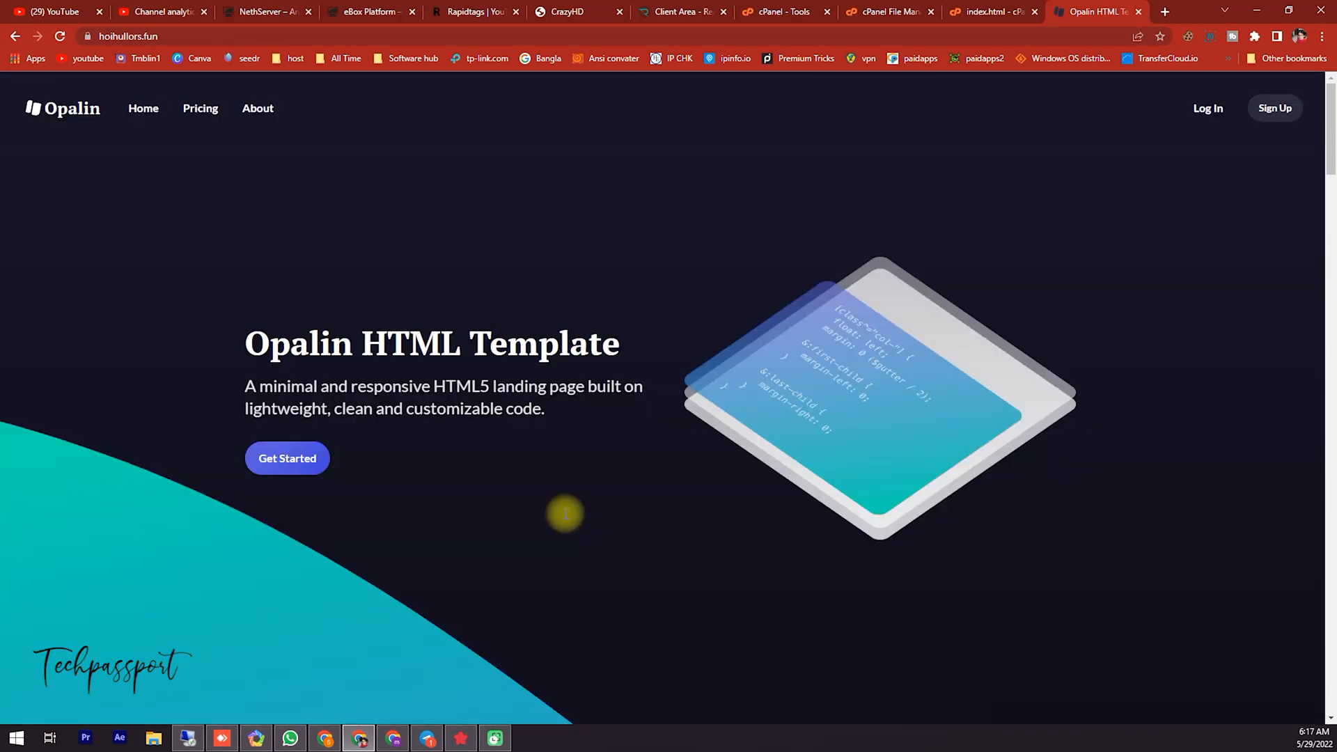
scroll("down", 3)
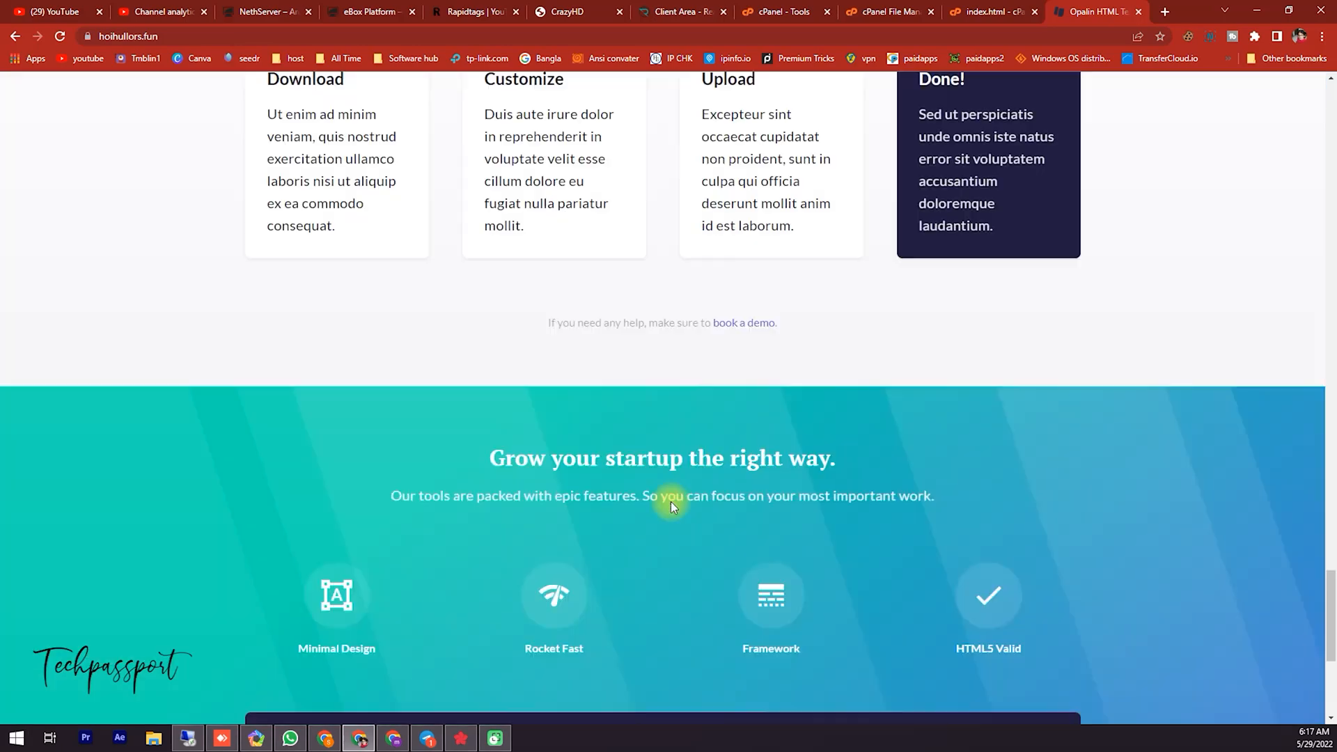
scroll("down", 3)
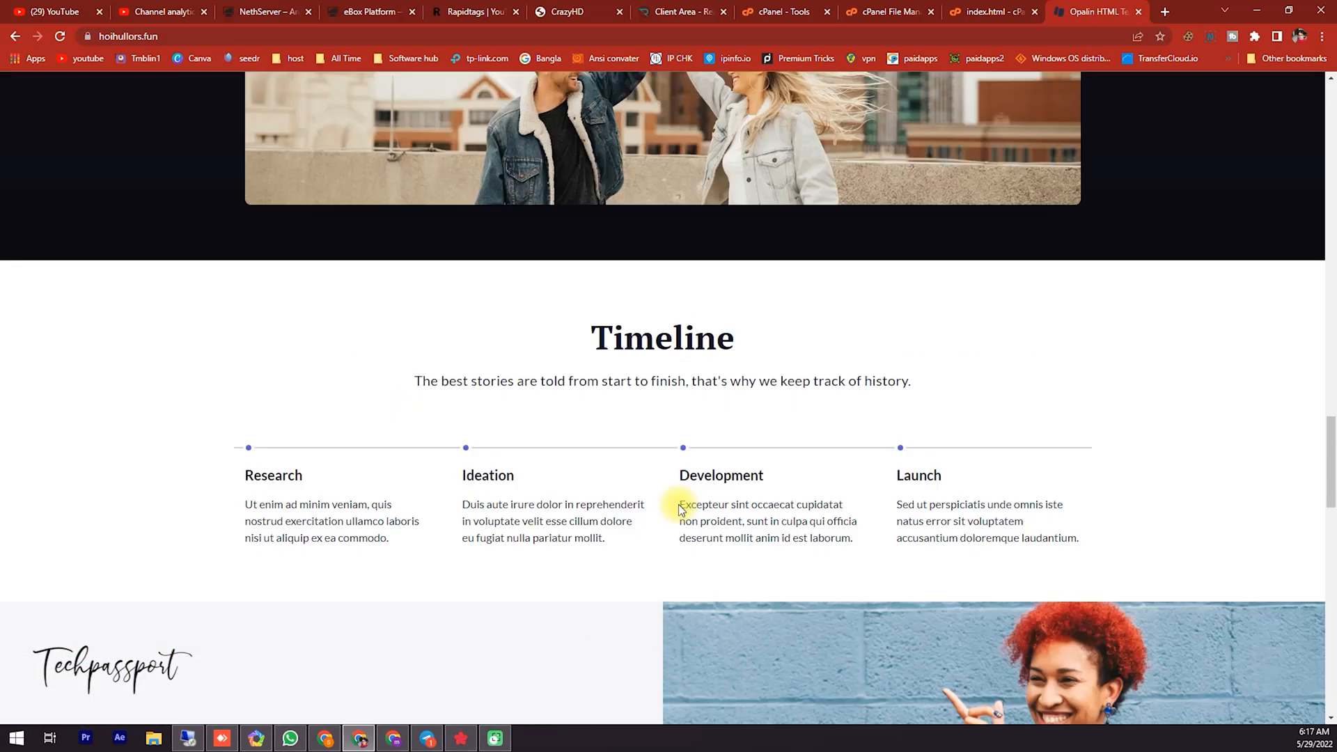
scroll("up", 3)
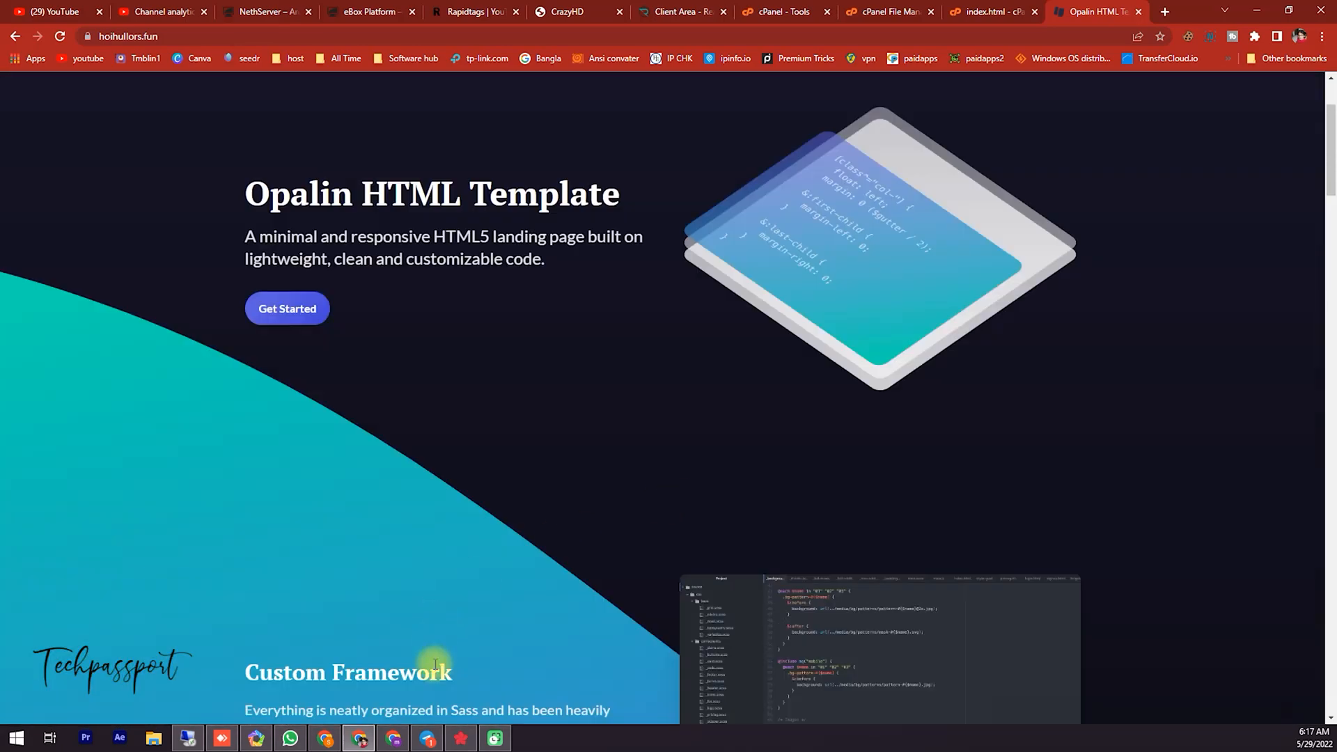
left_click(1061, 13)
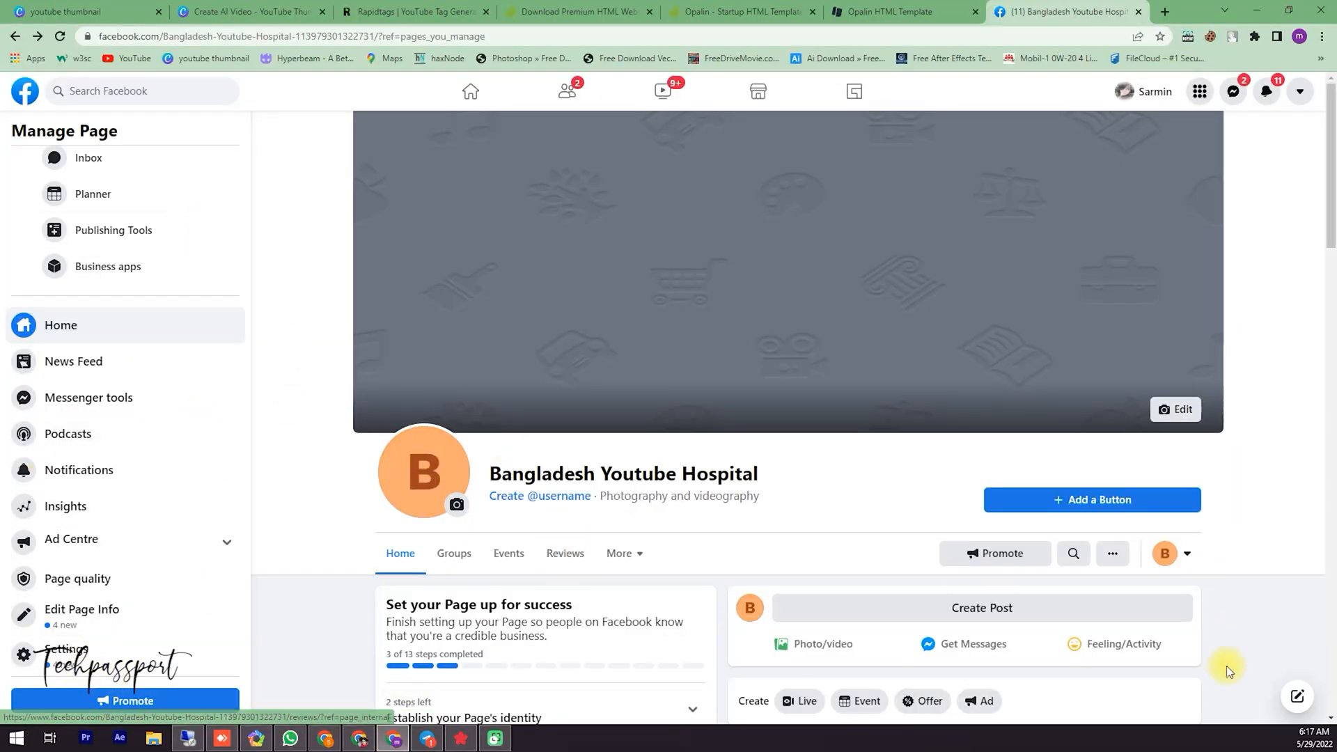
mouse_move(191, 413)
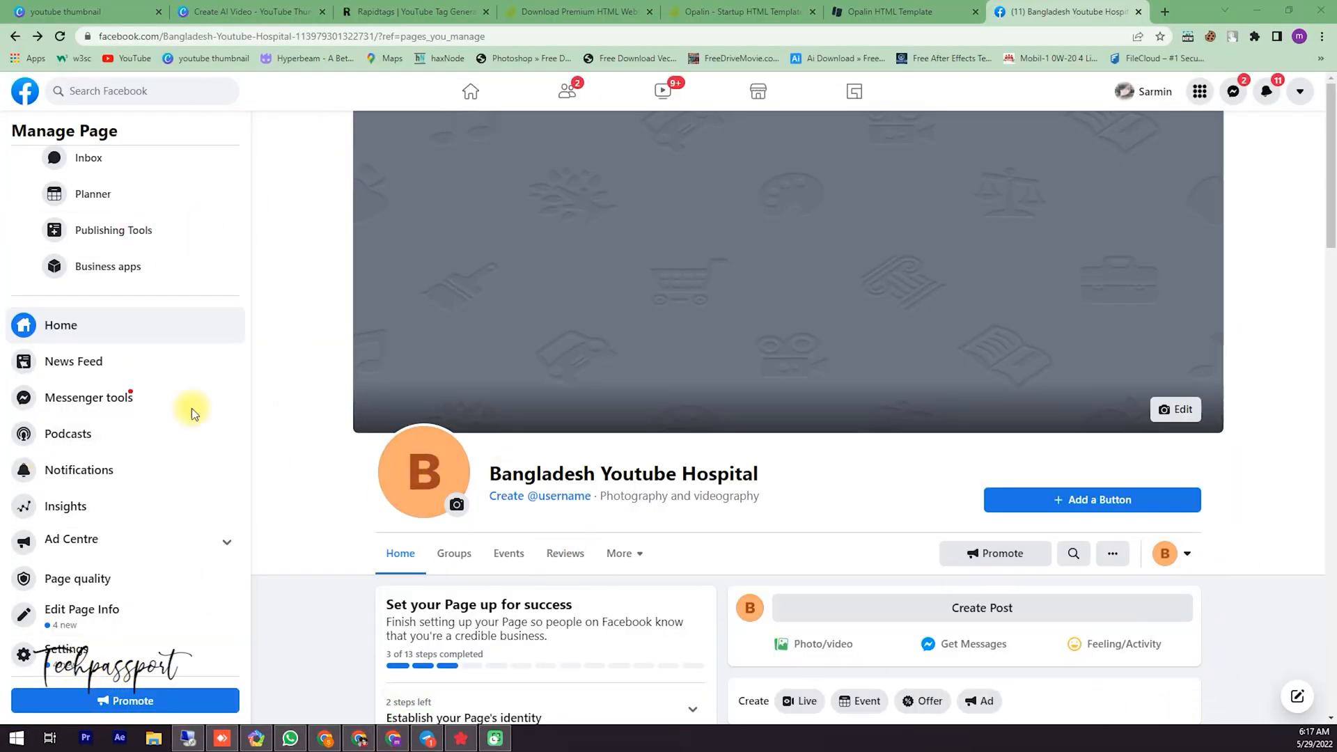
mouse_move(16, 149)
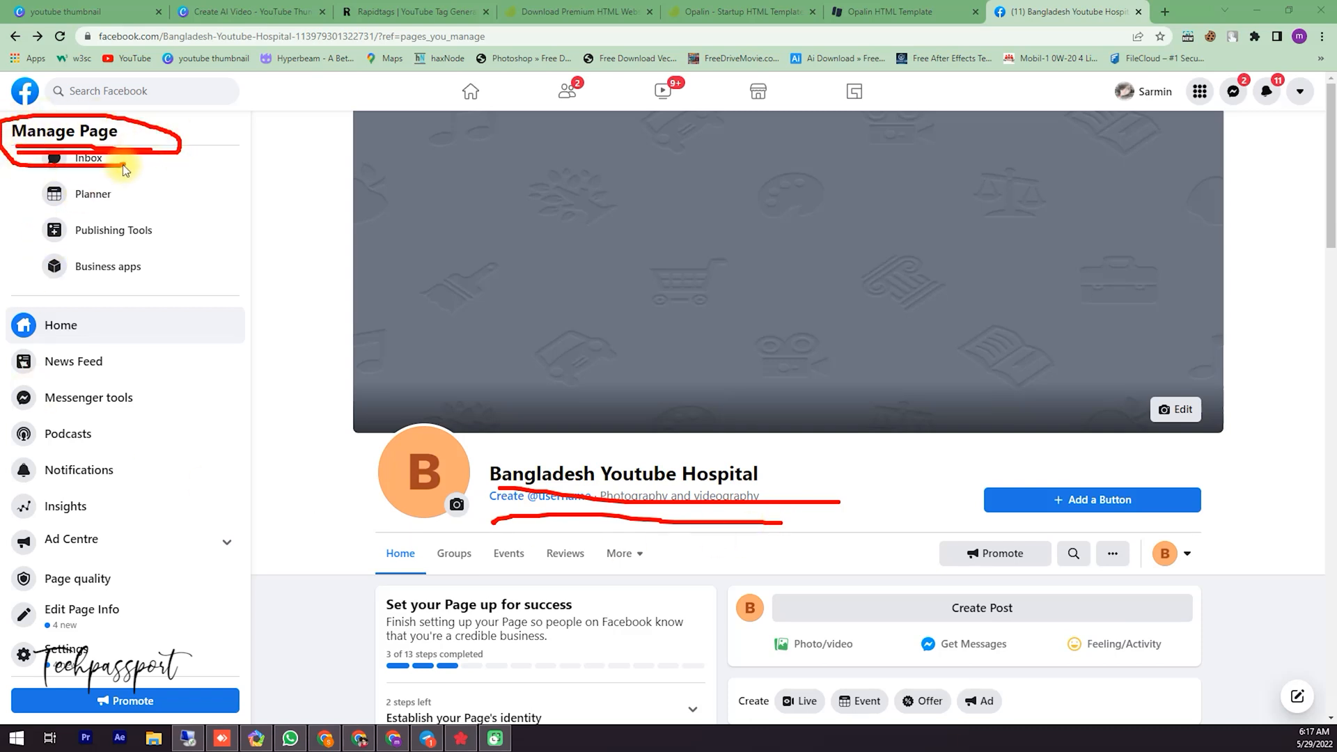
mouse_move(1197, 719)
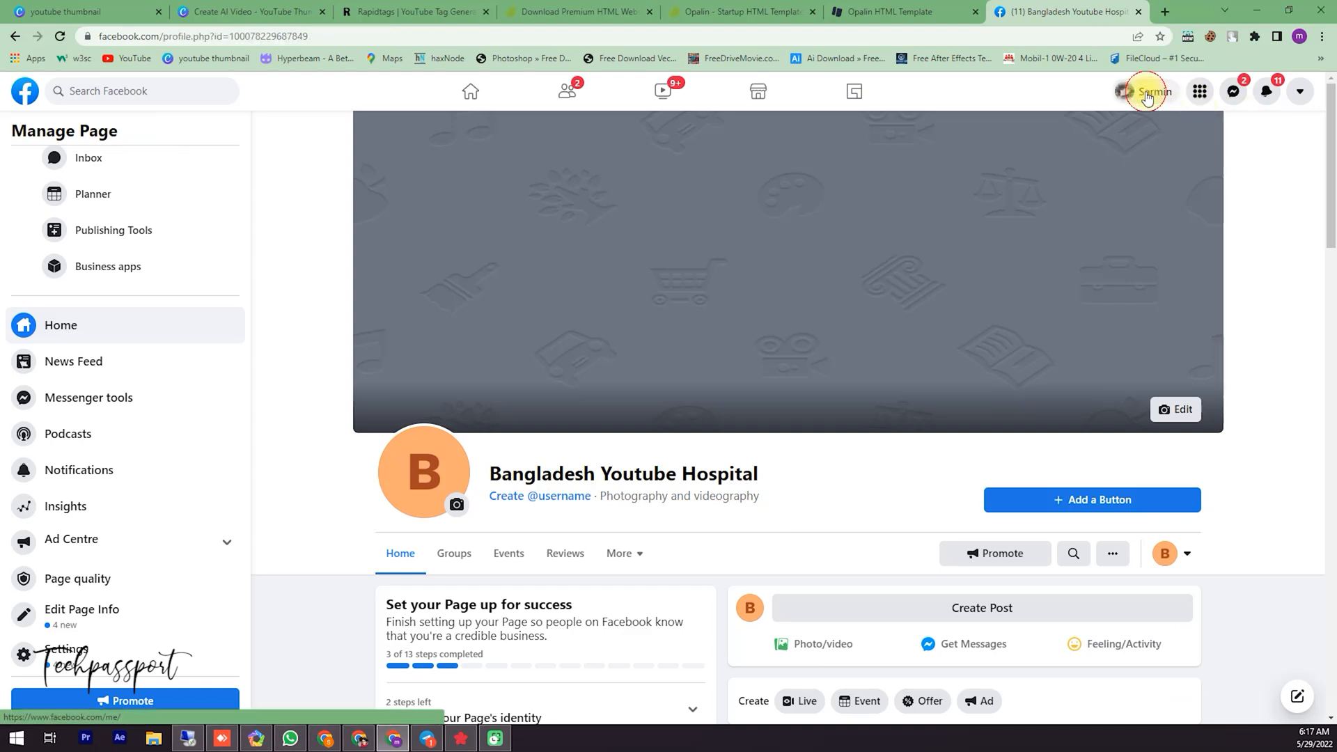
Step: Reach the list of managed Pages from the Facebook profile menu
left_click(1146, 92)
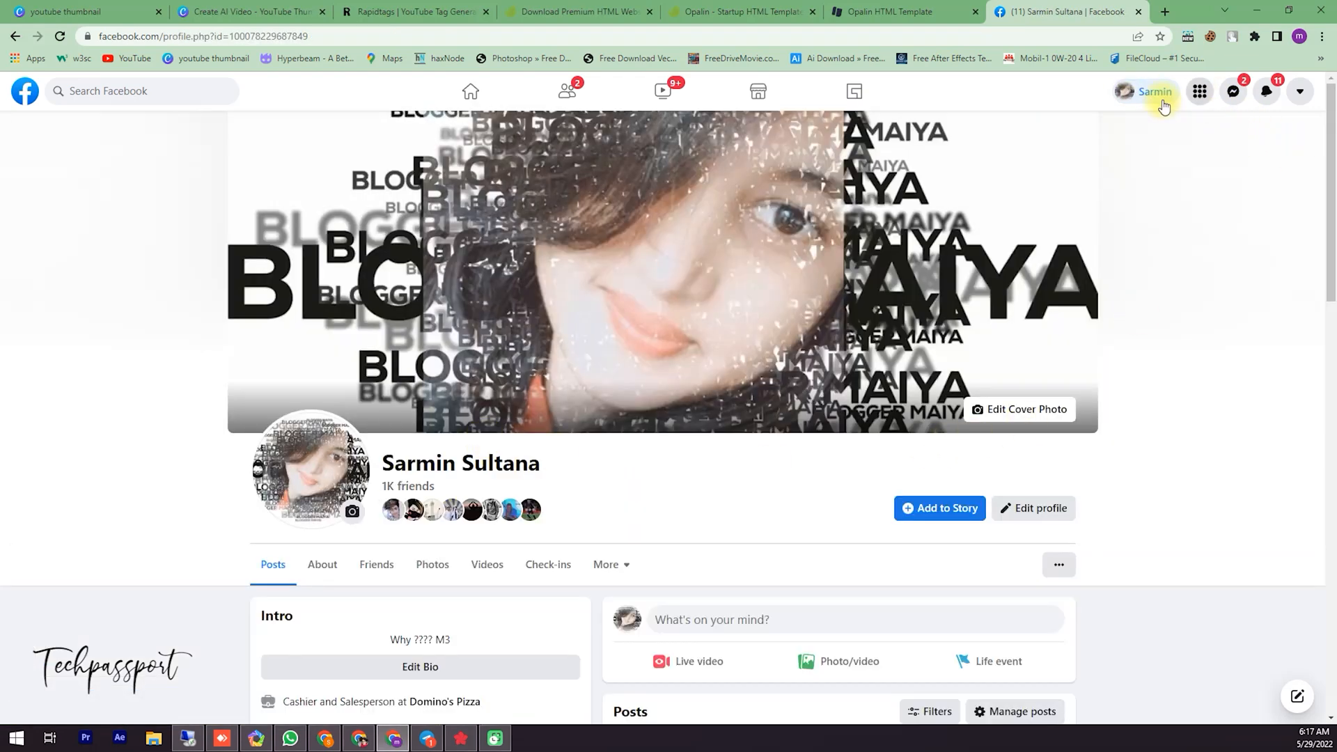
left_click(1198, 92)
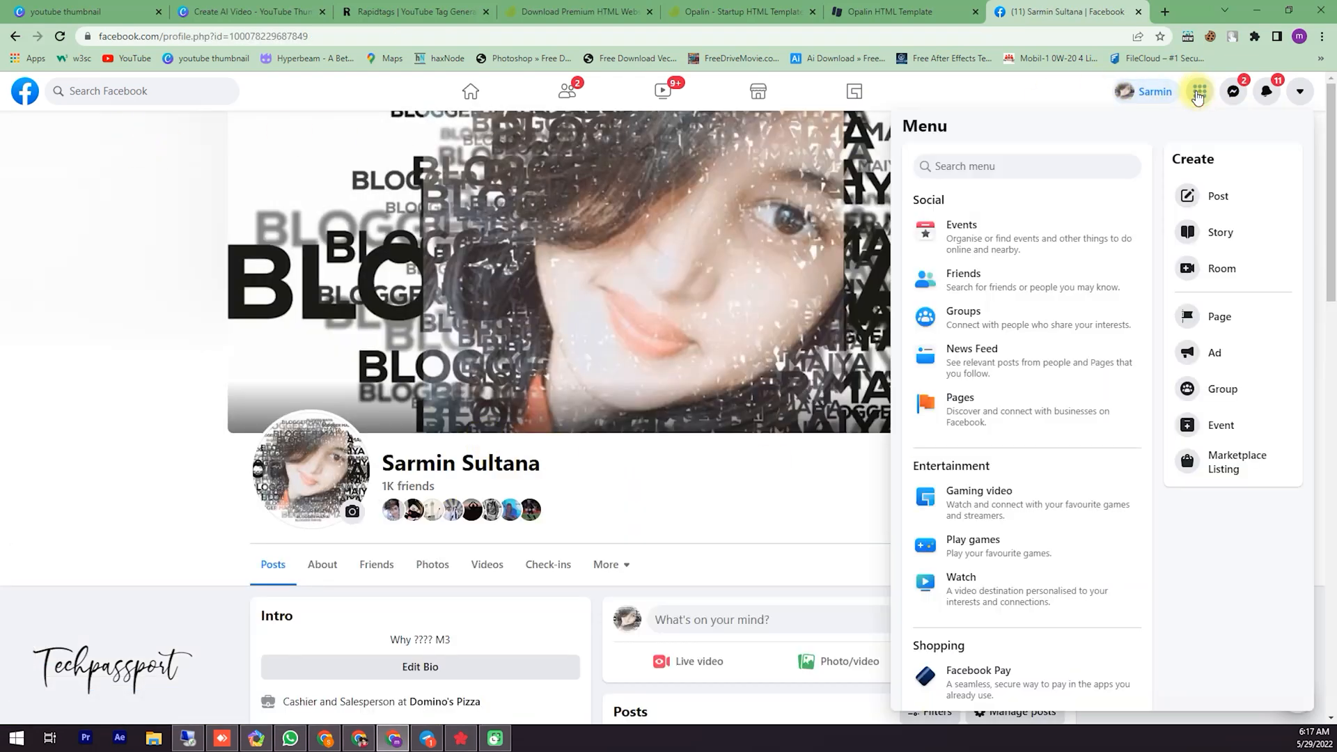
left_click(960, 397)
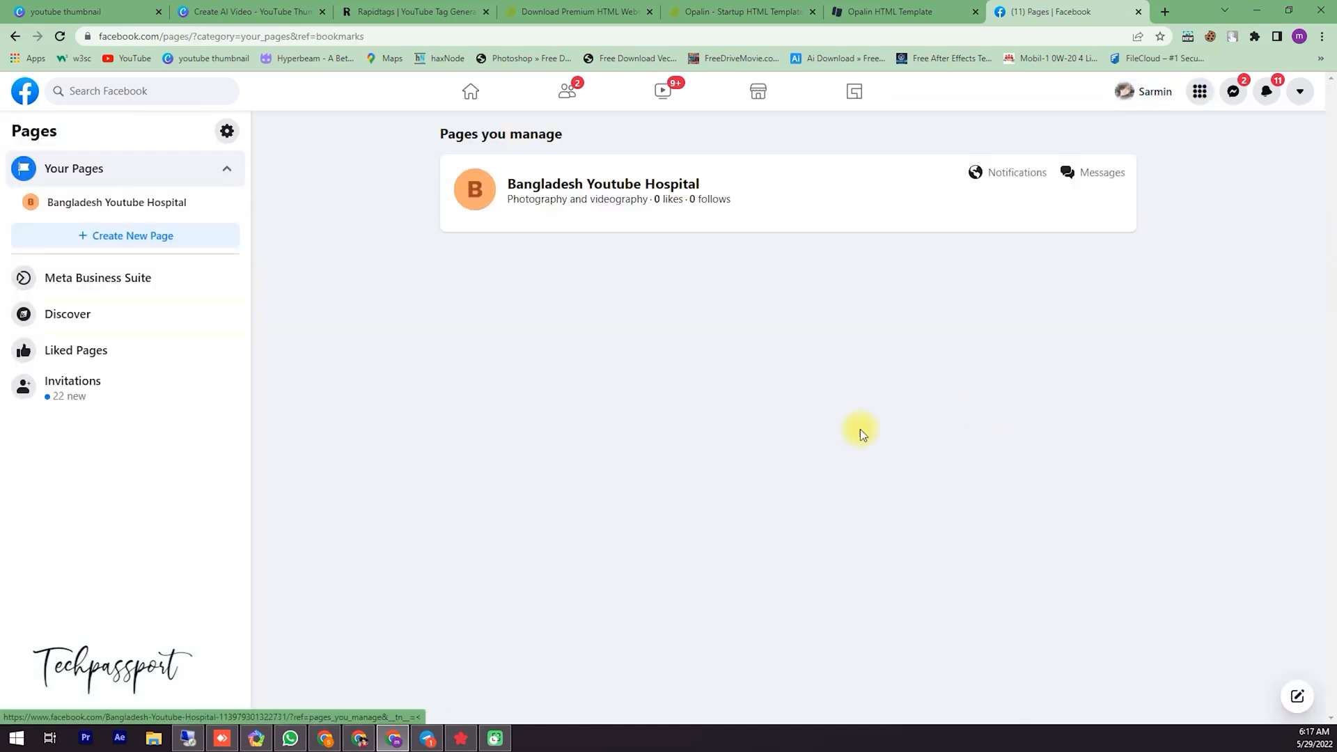
mouse_move(1182, 711)
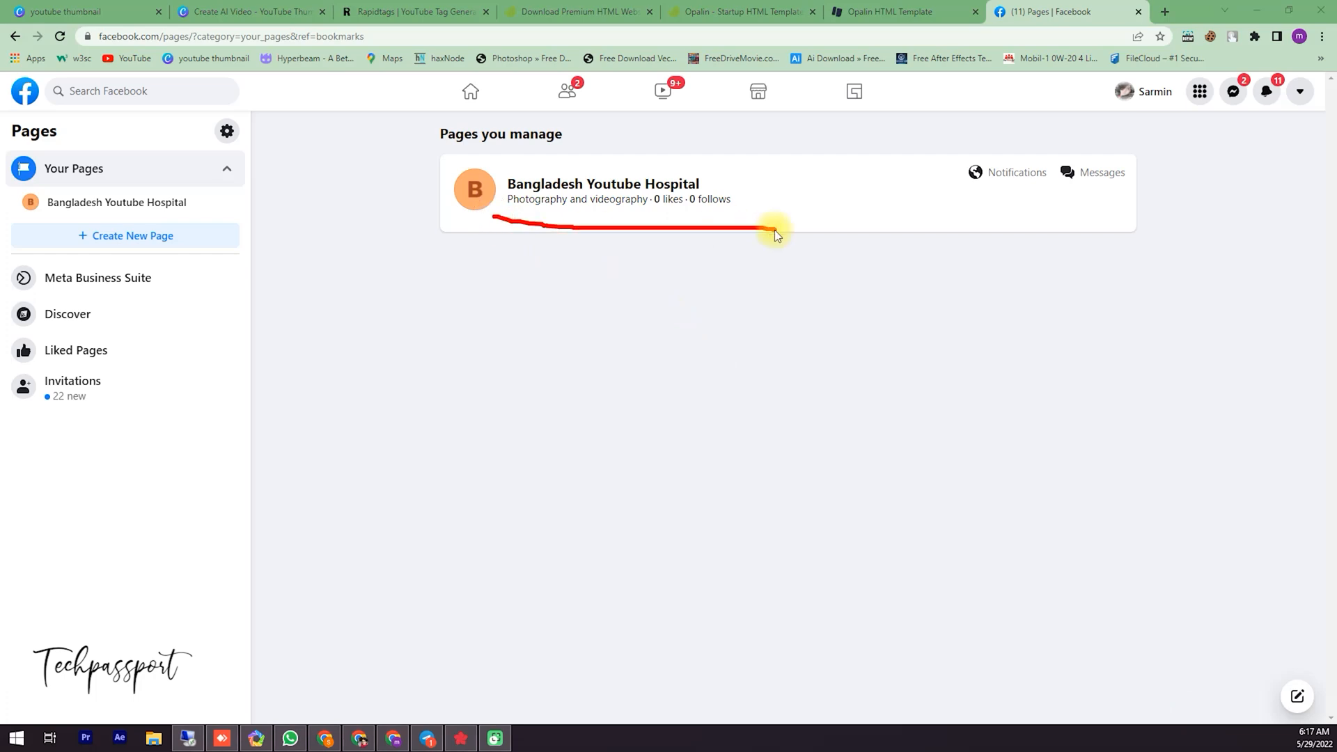
Step: Switch into the Bangladesh Youtube Hospital Page and dismiss the WhatsApp connection prompt
left_click(602, 184)
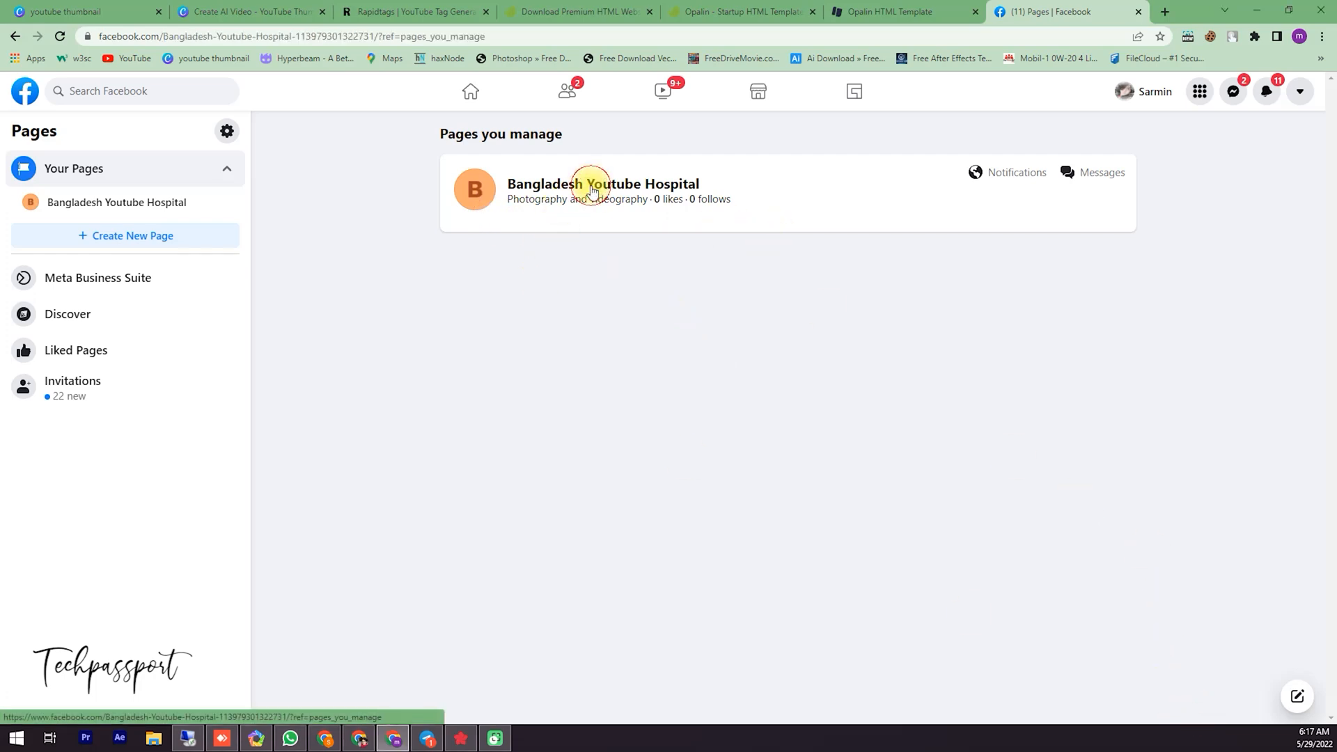
left_click(602, 184)
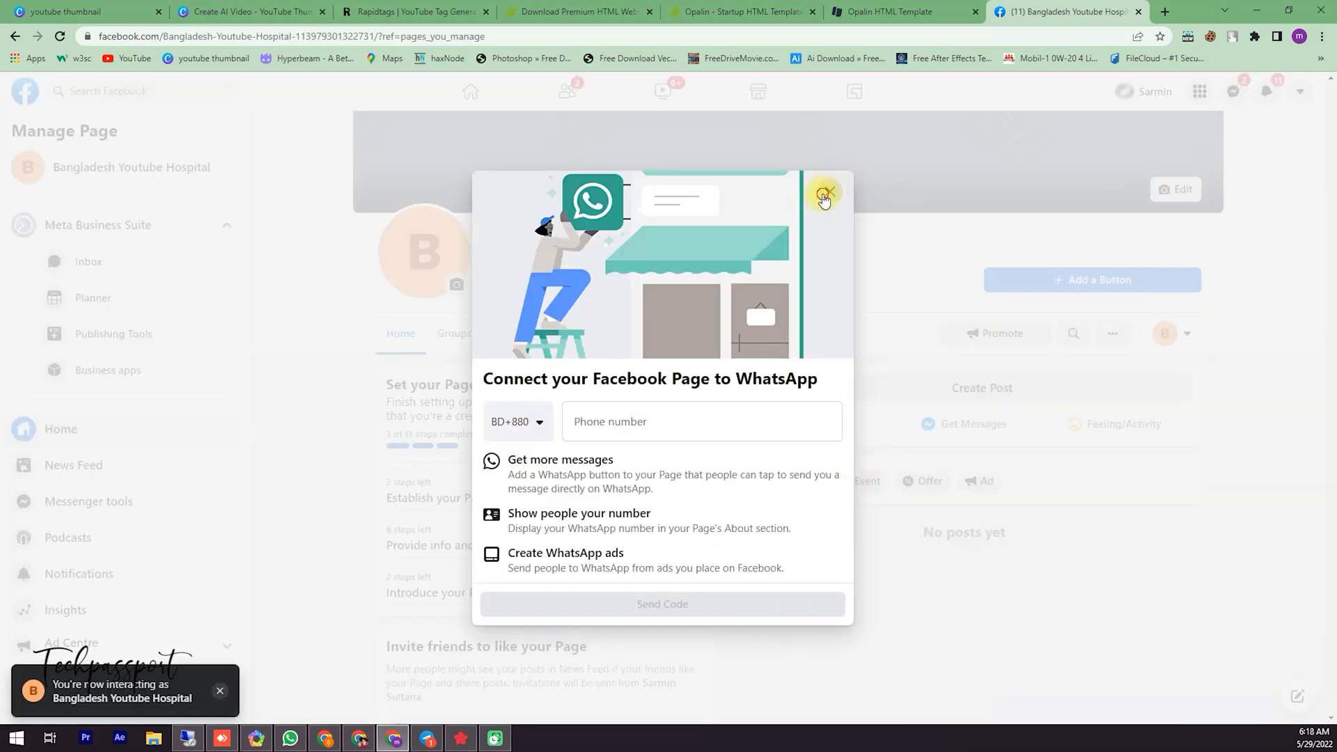
left_click(823, 191)
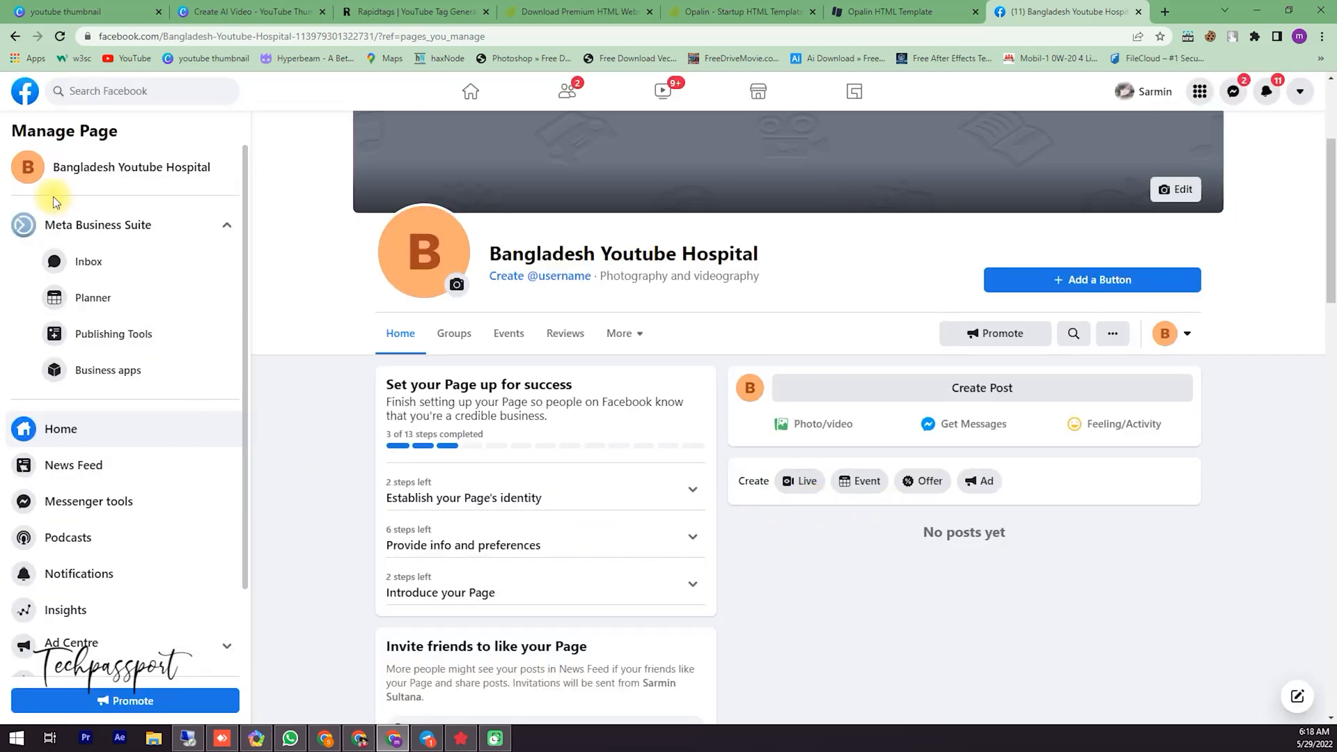
mouse_move(140, 179)
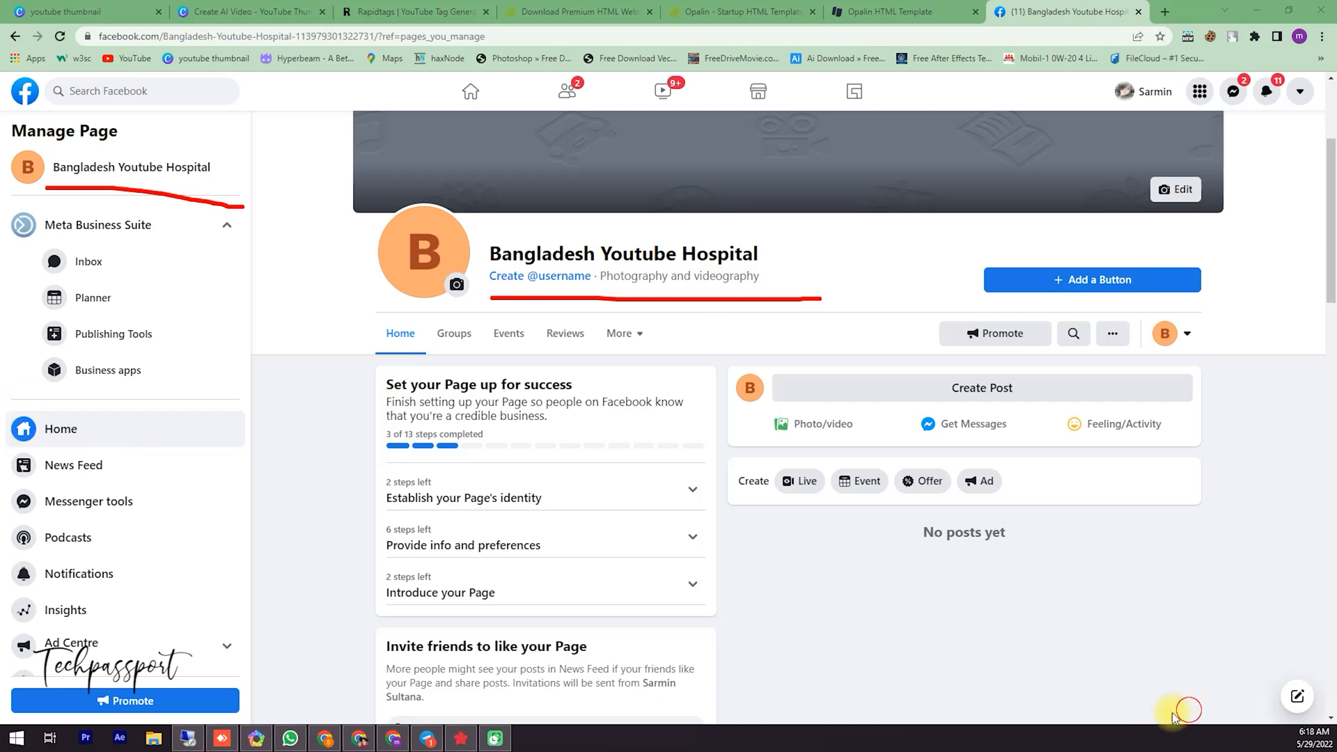
scroll("down", 3)
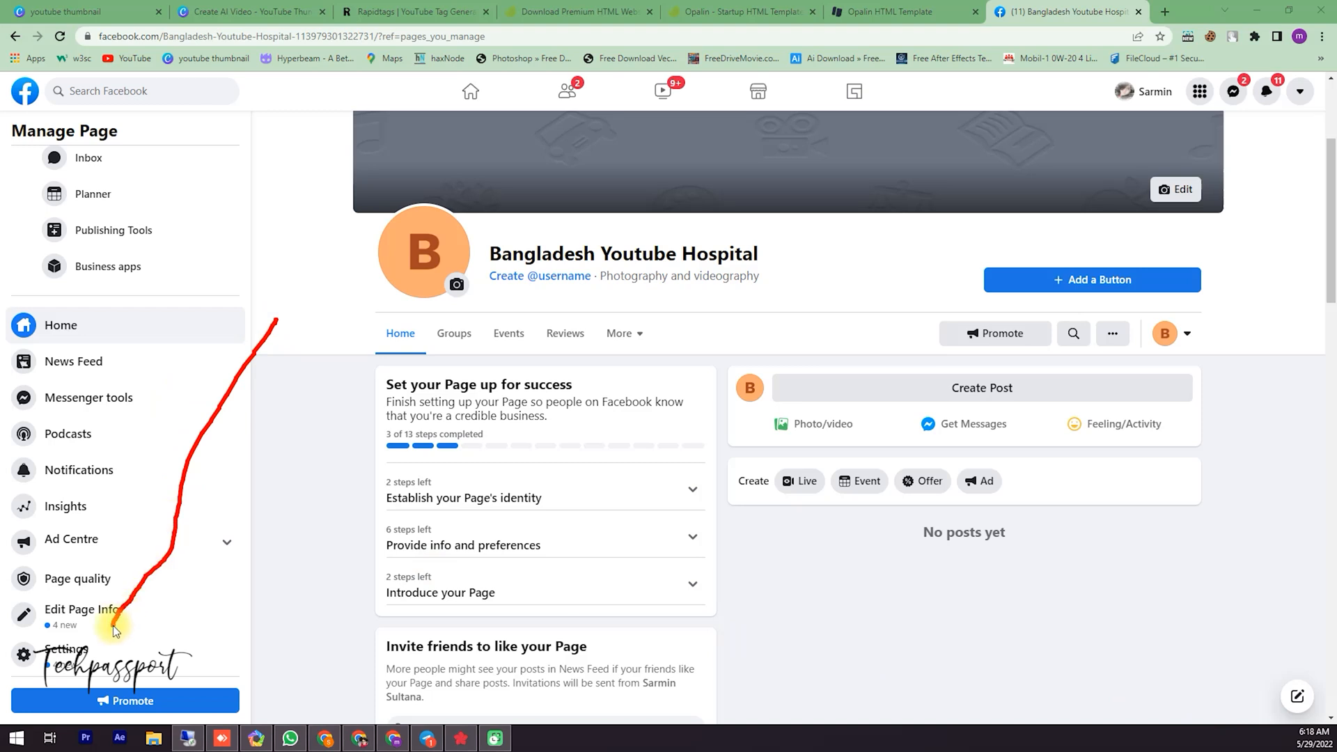
mouse_move(220, 584)
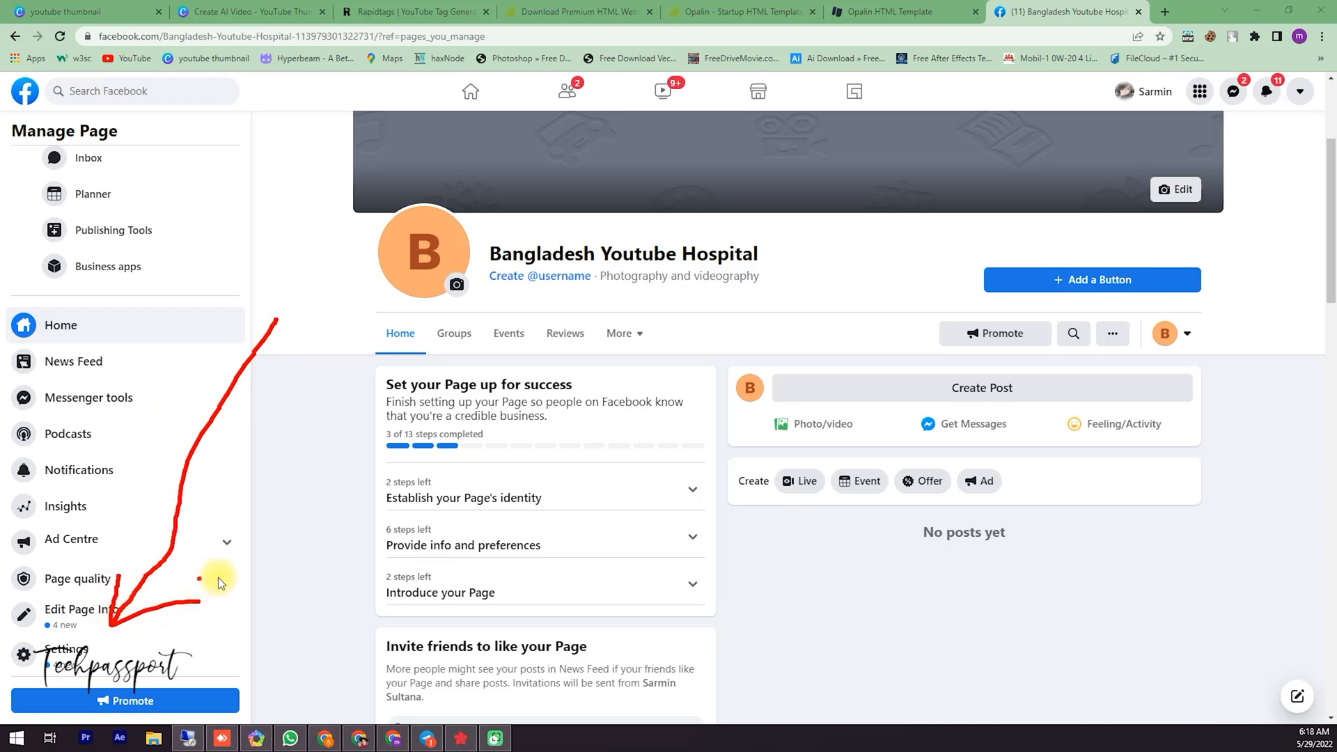
Step: Go to the Page's Settings, Messaging section, scrolled to the Messenger website options
left_click(65, 649)
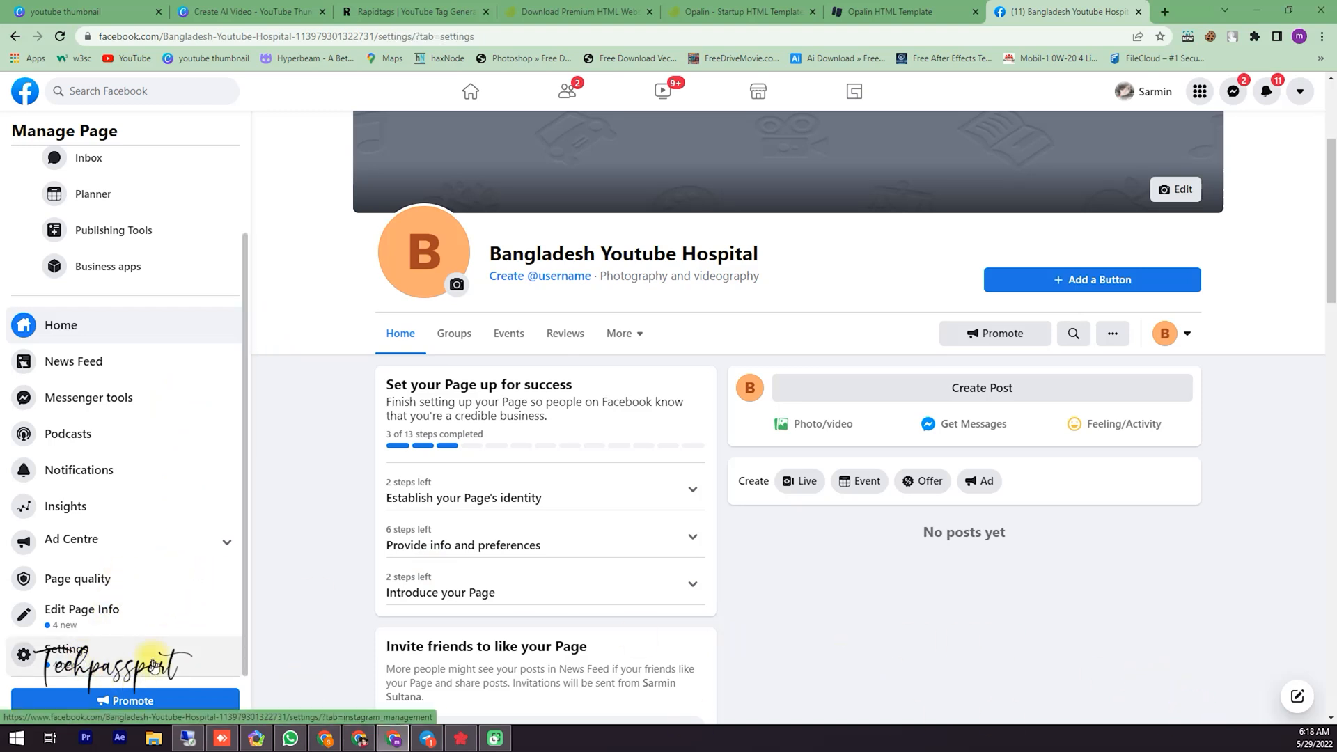
left_click(63, 655)
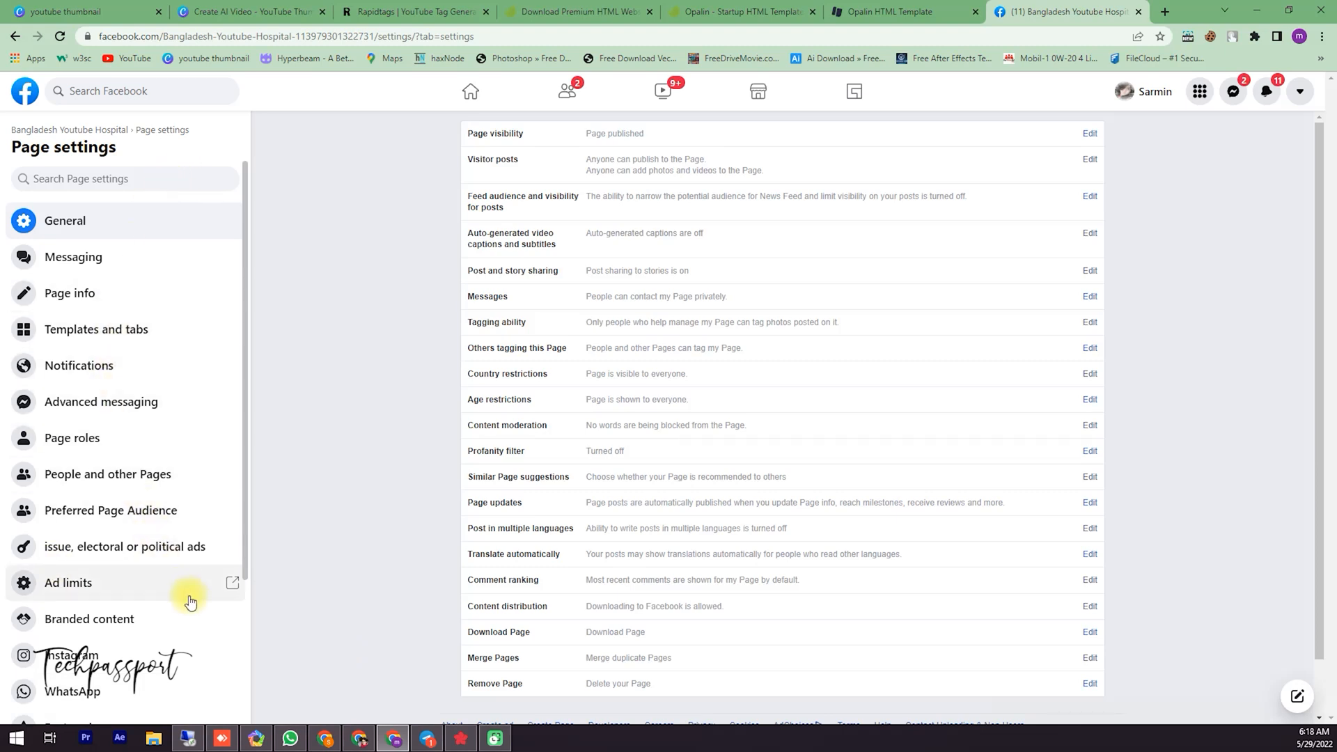
mouse_move(92, 272)
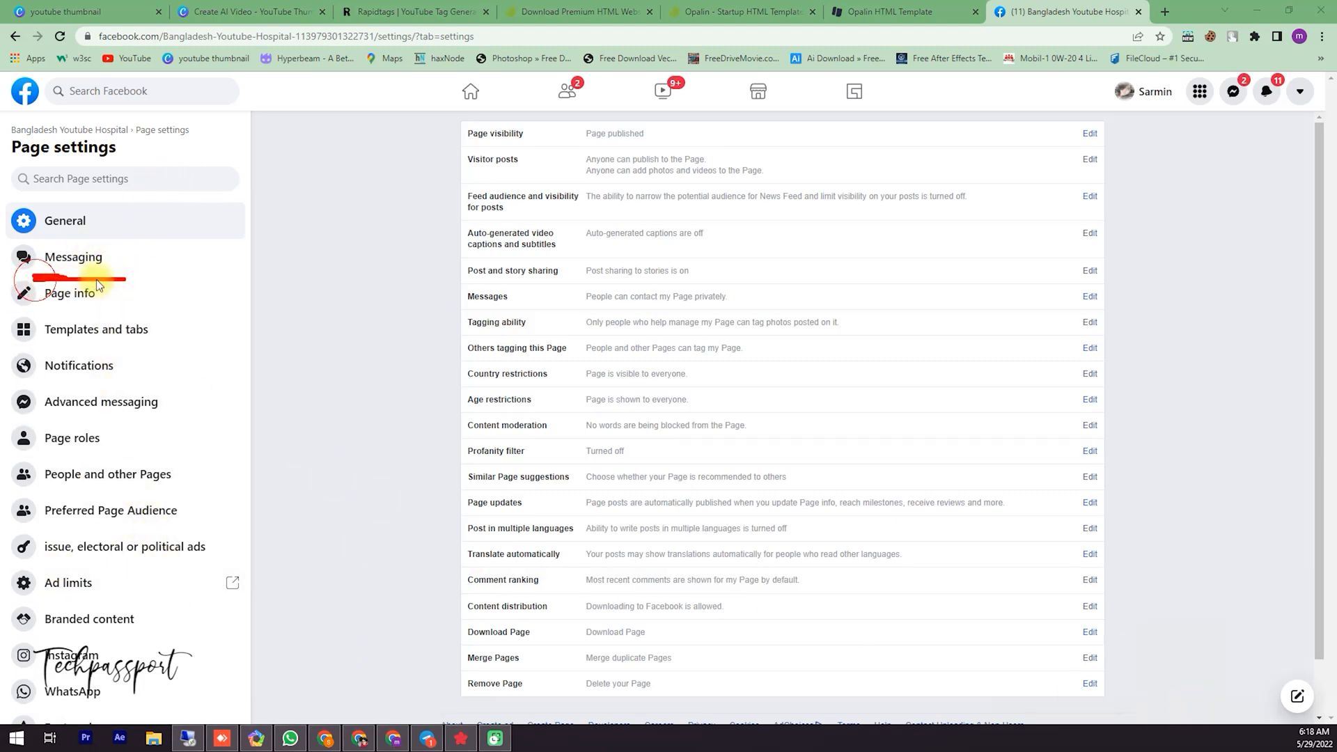
mouse_move(1194, 702)
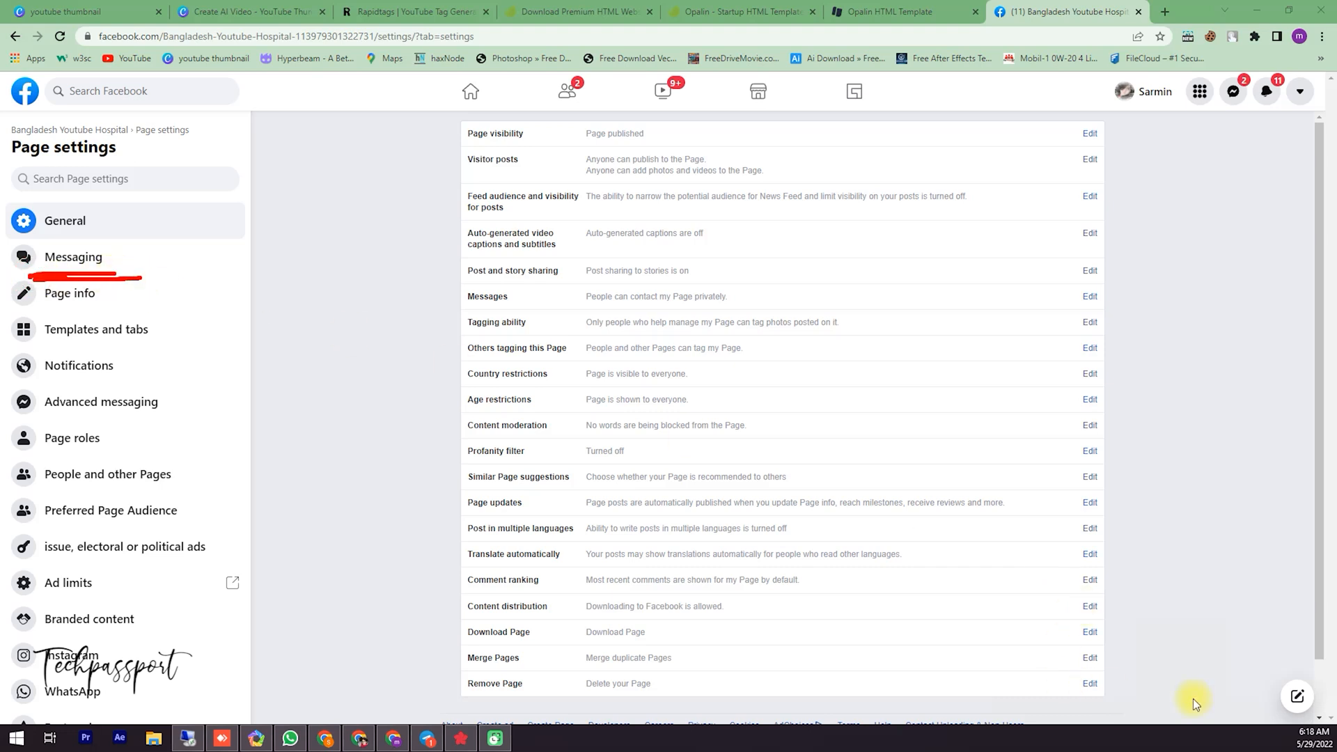
left_click(74, 256)
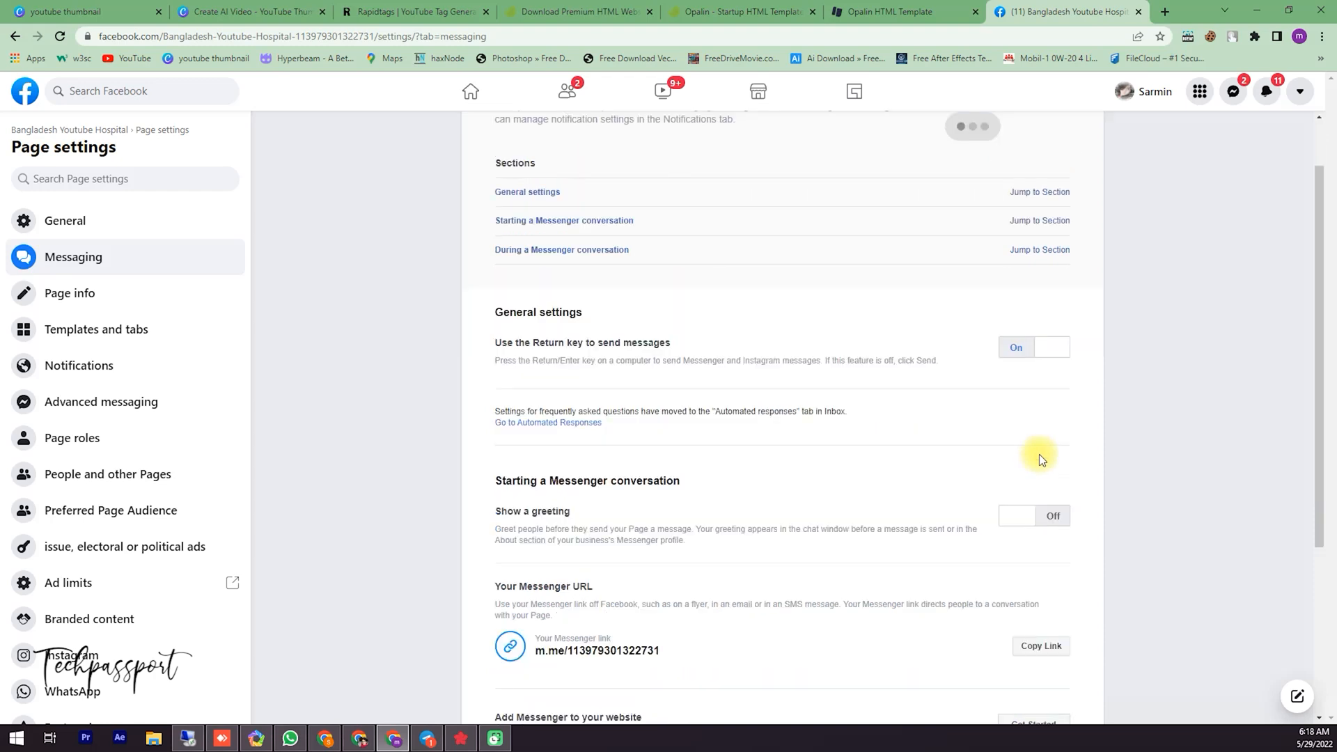
scroll("down", 3)
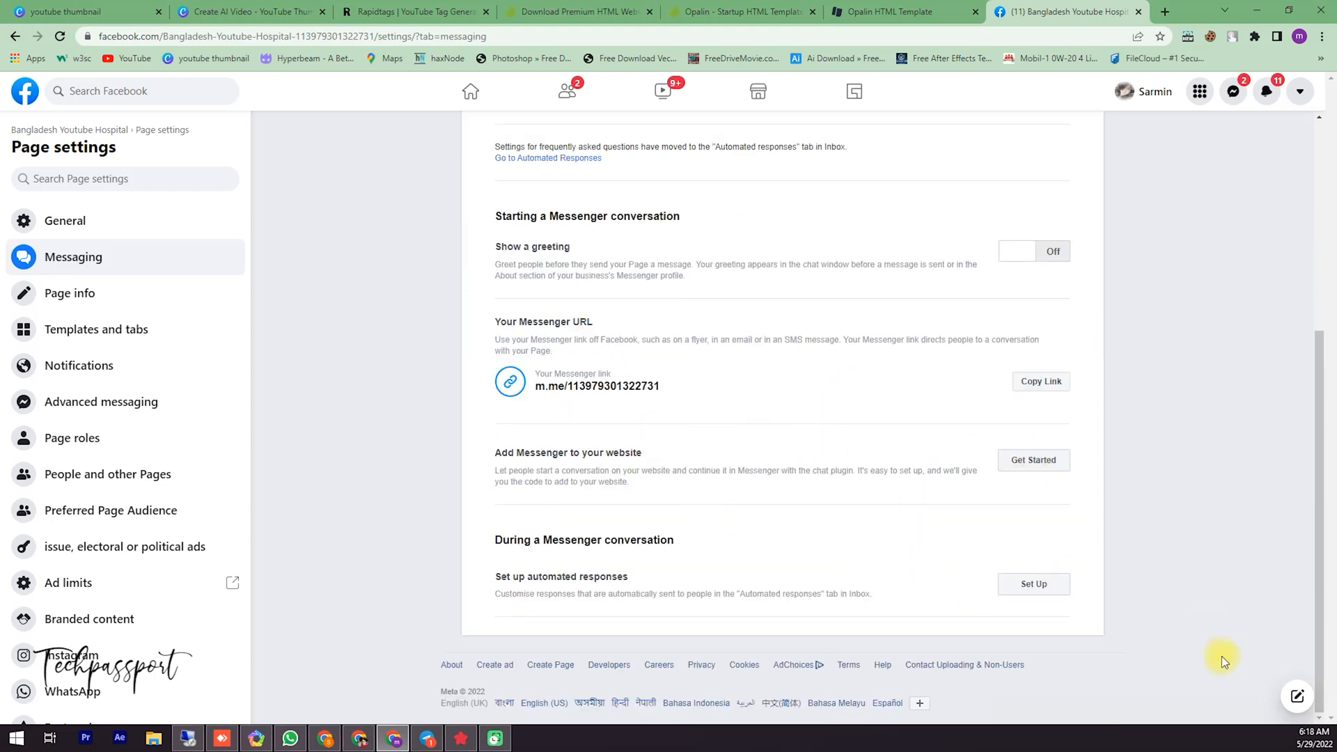
mouse_move(506, 470)
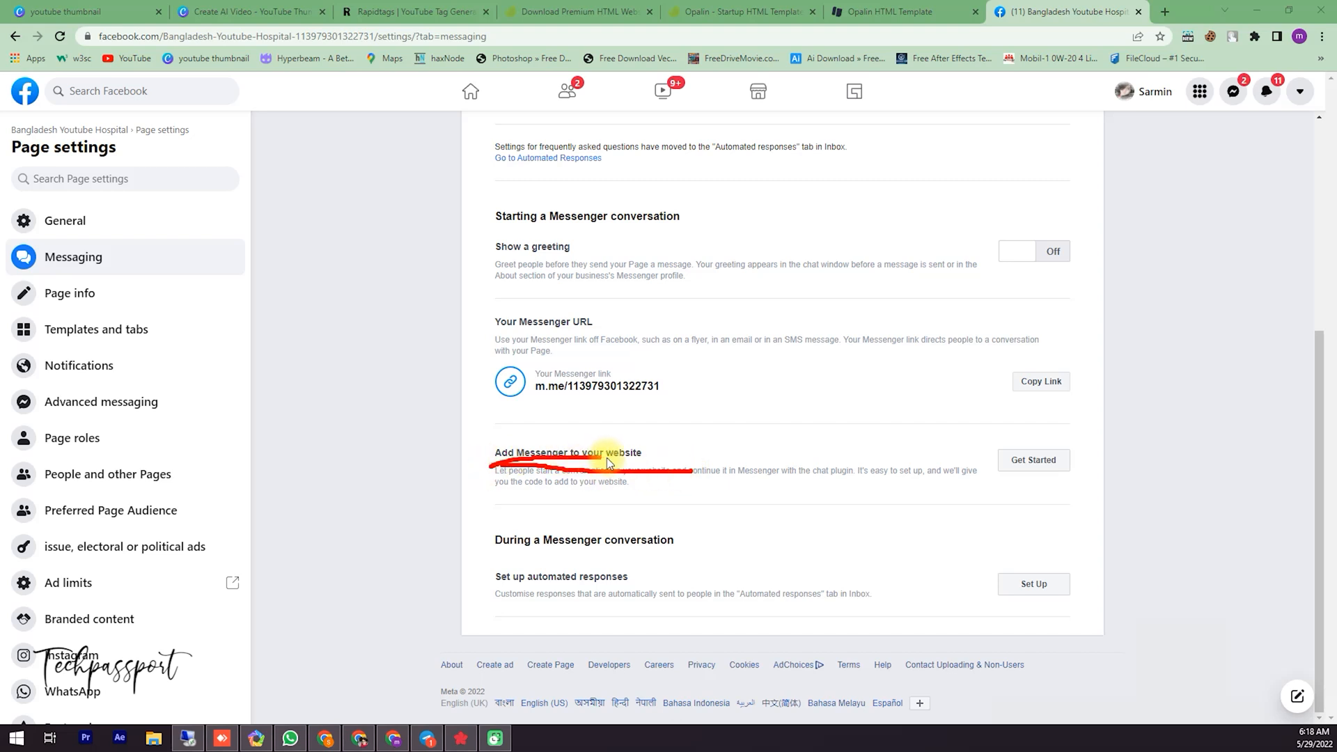
mouse_move(1207, 716)
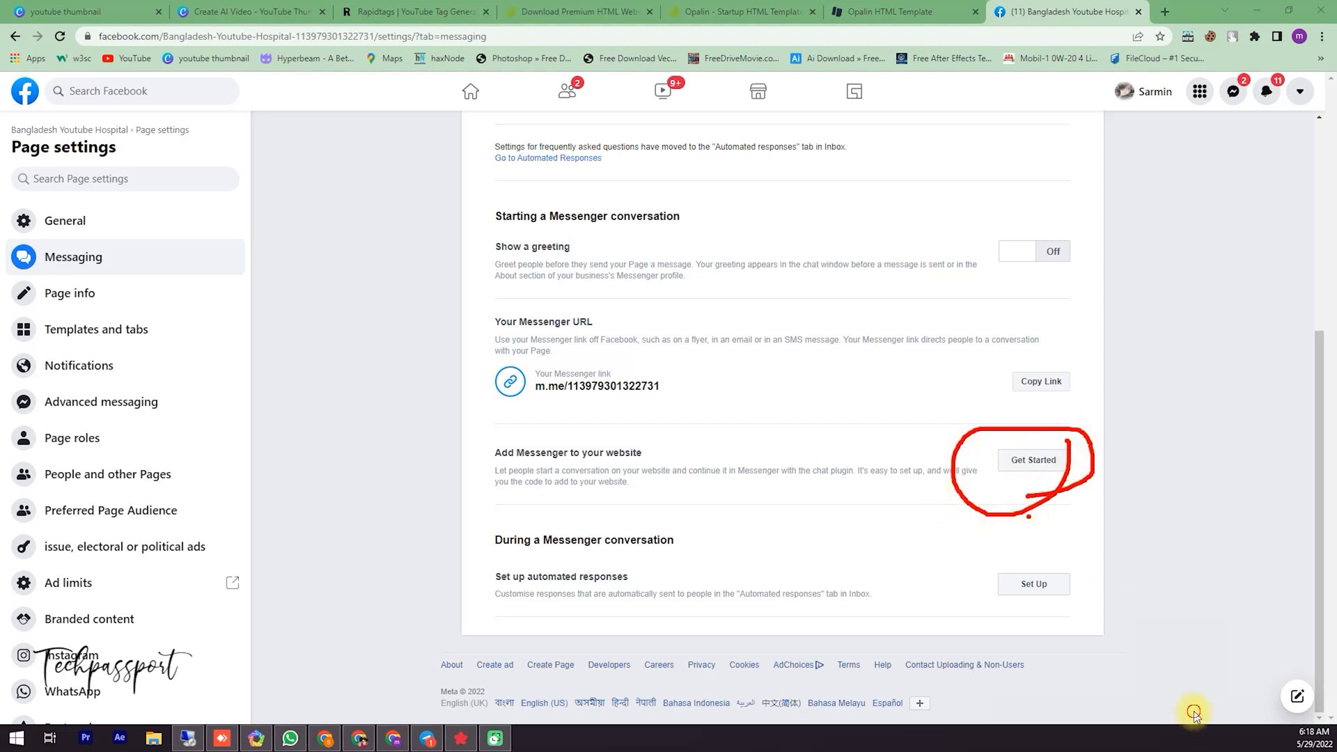
Step: Start adding Messenger to the website and begin the Chat plugin setup
left_click(1032, 459)
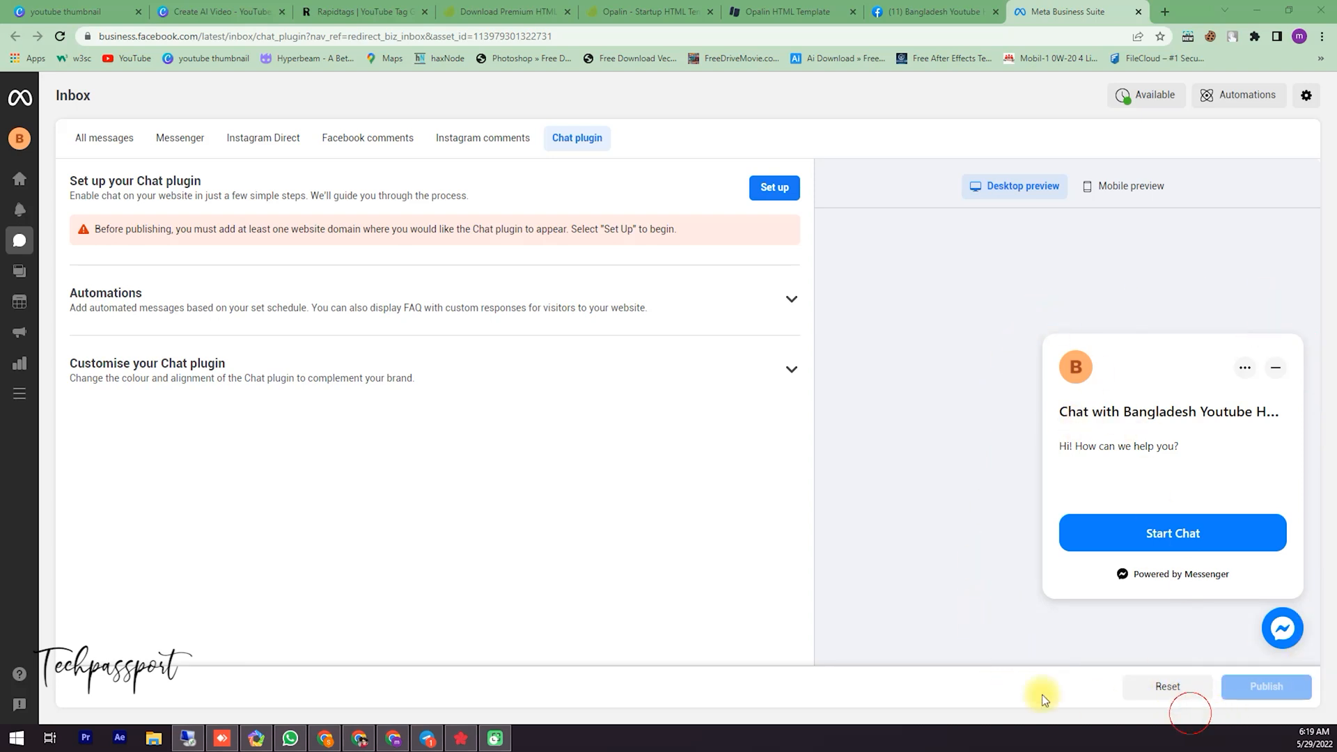
mouse_move(753, 220)
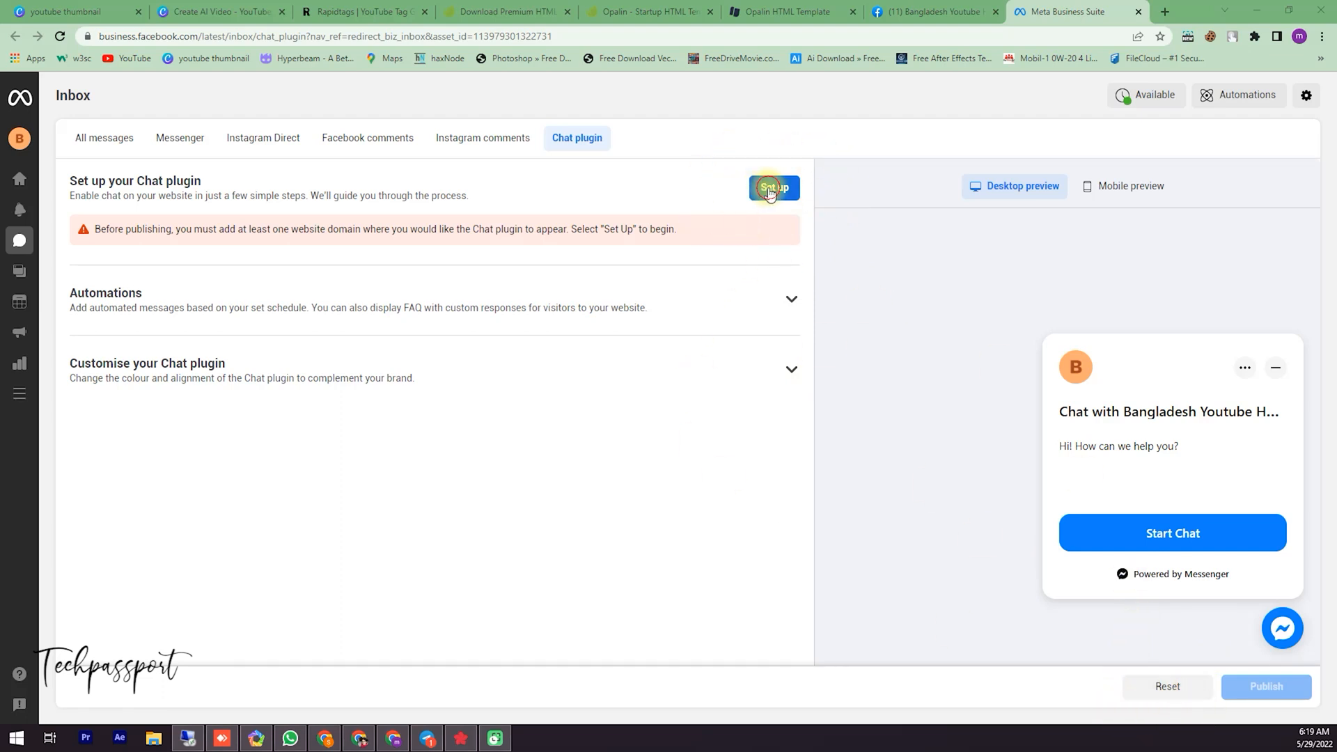
left_click(773, 187)
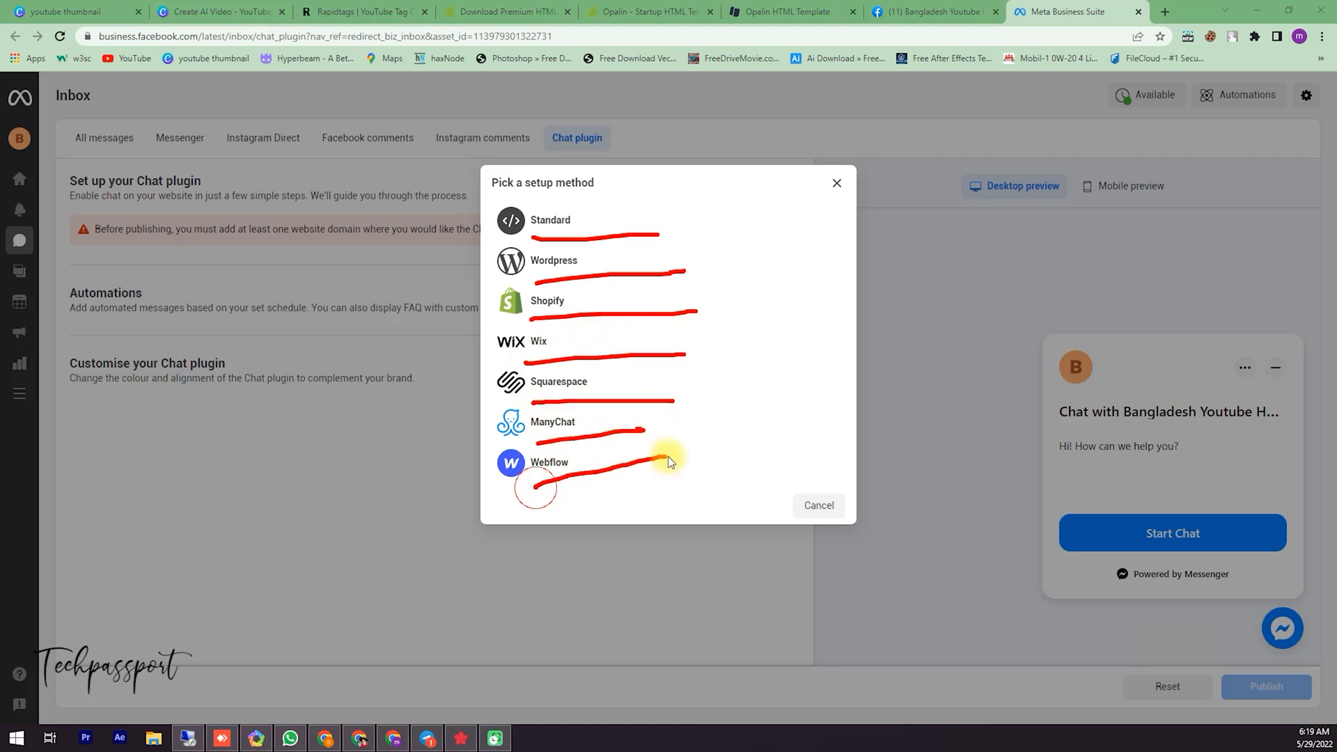
mouse_move(1078, 660)
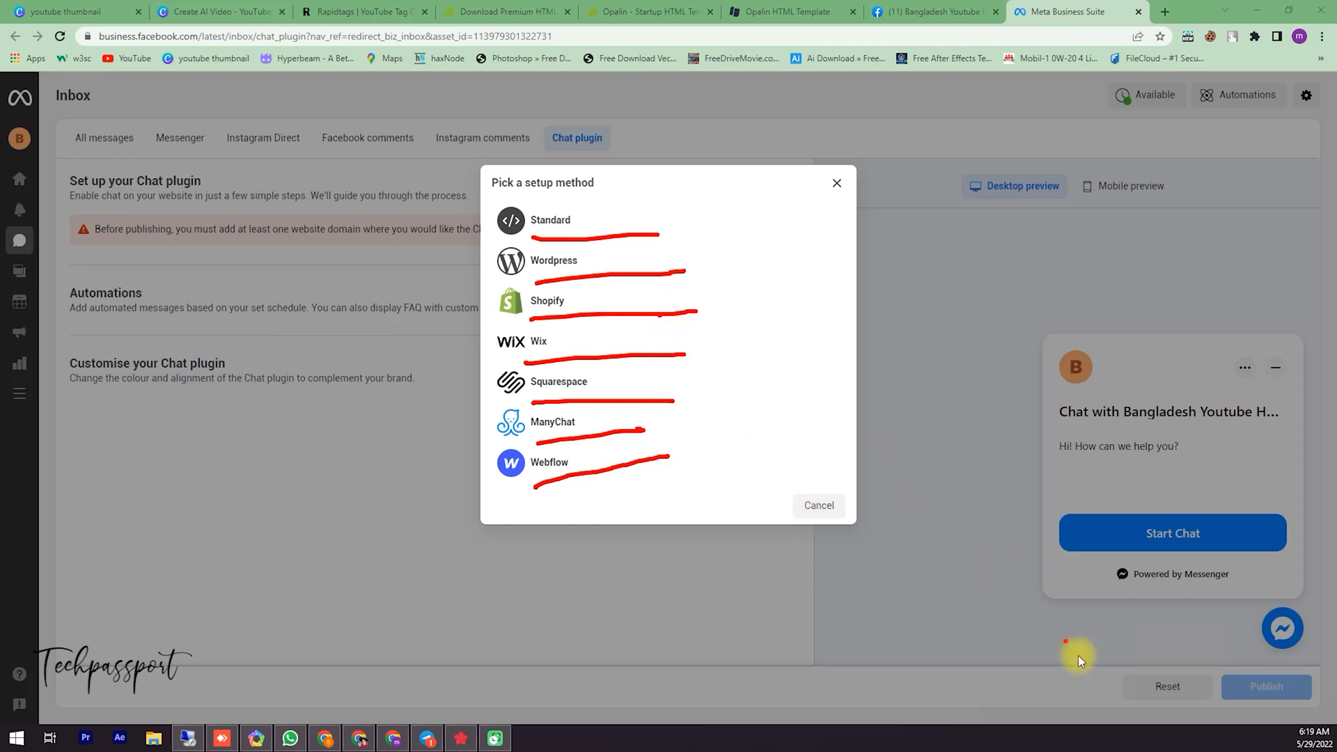
mouse_move(518, 237)
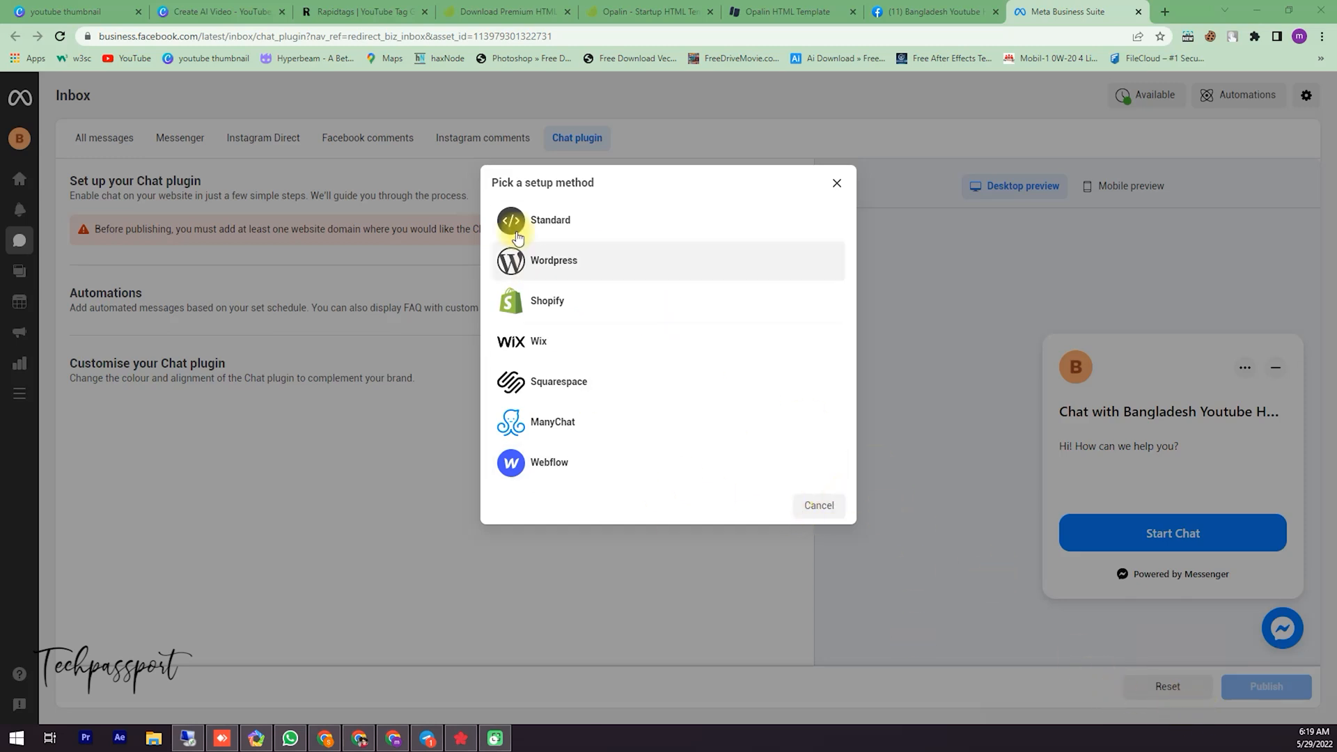
mouse_move(591, 327)
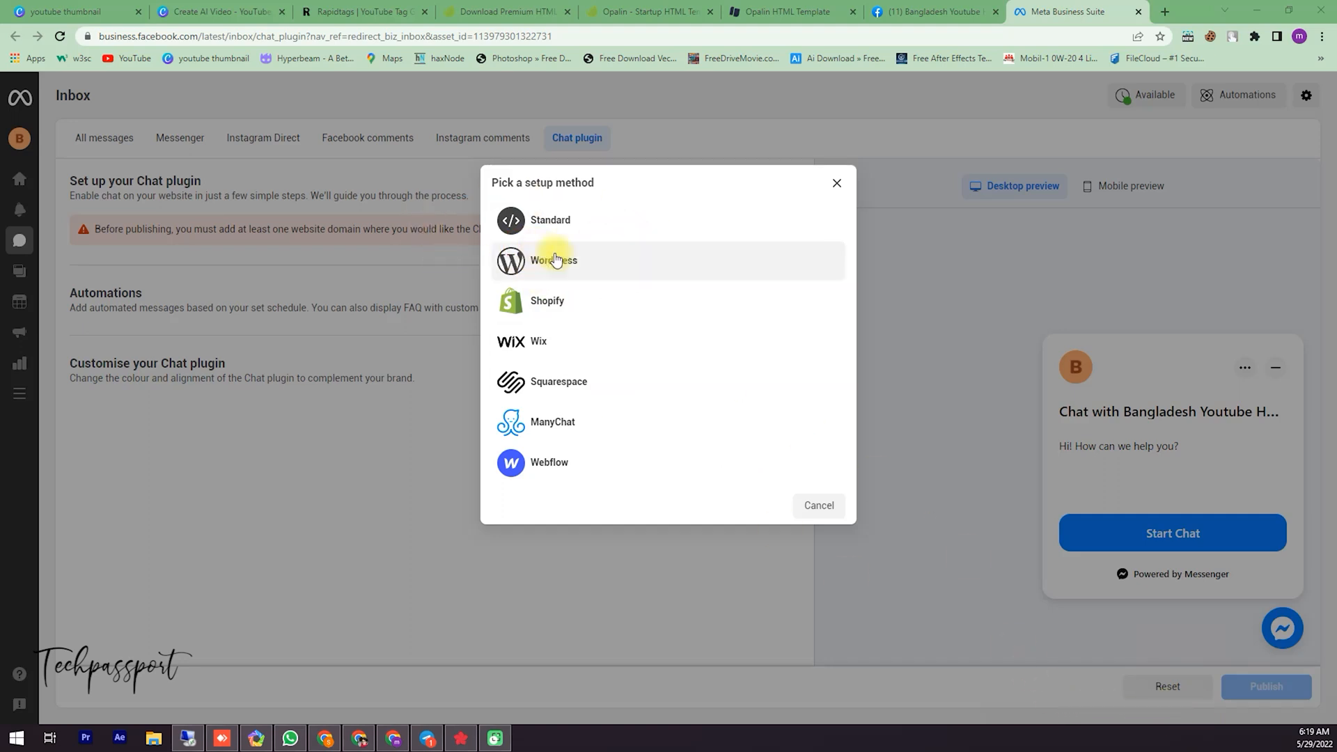
Step: Choose the Standard setup method and keep English (US) as the plugin language
left_click(553, 260)
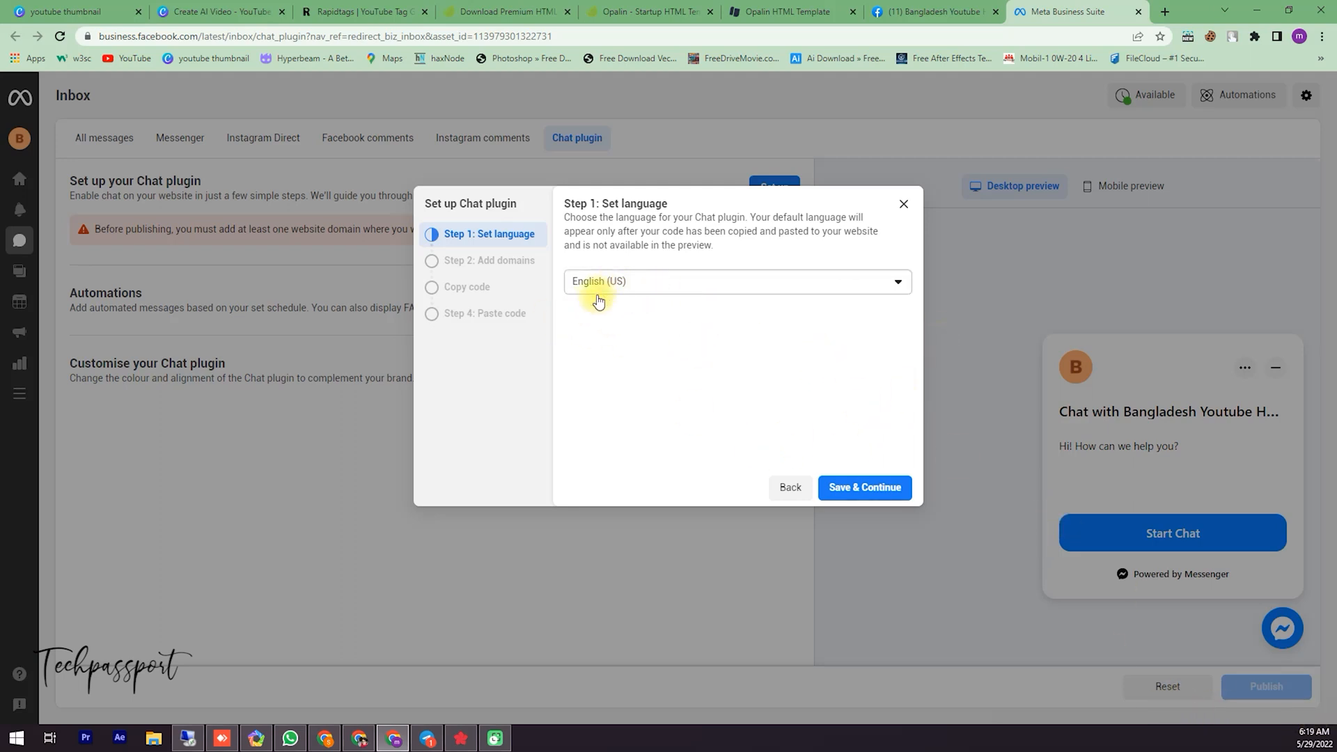
mouse_move(738, 320)
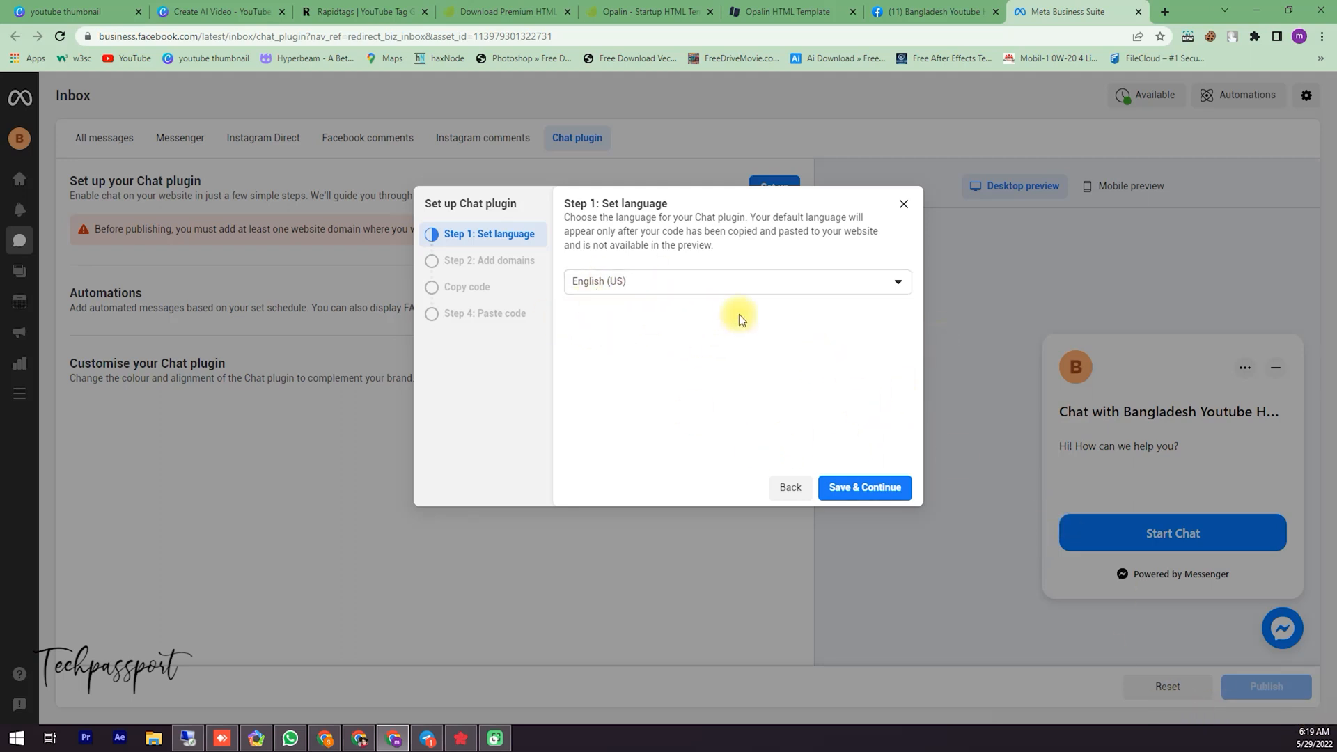
left_click(864, 487)
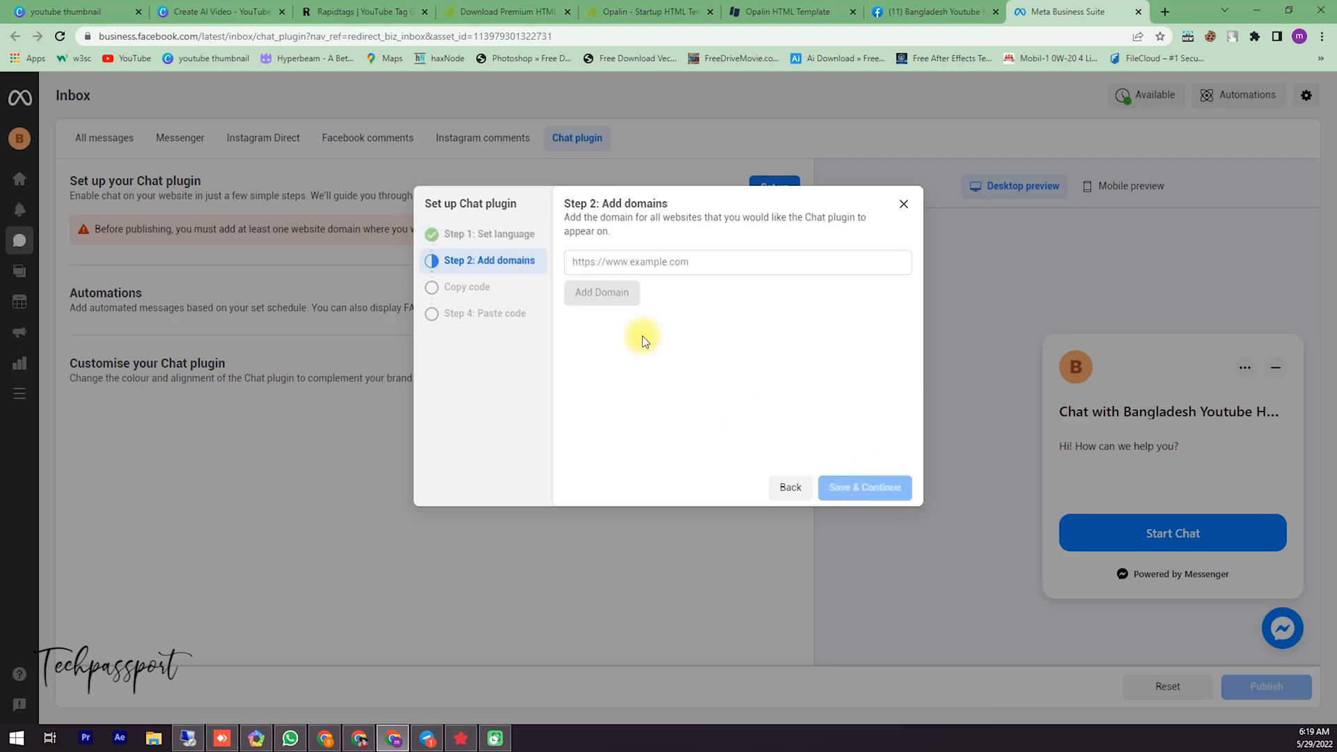
left_click(736, 261)
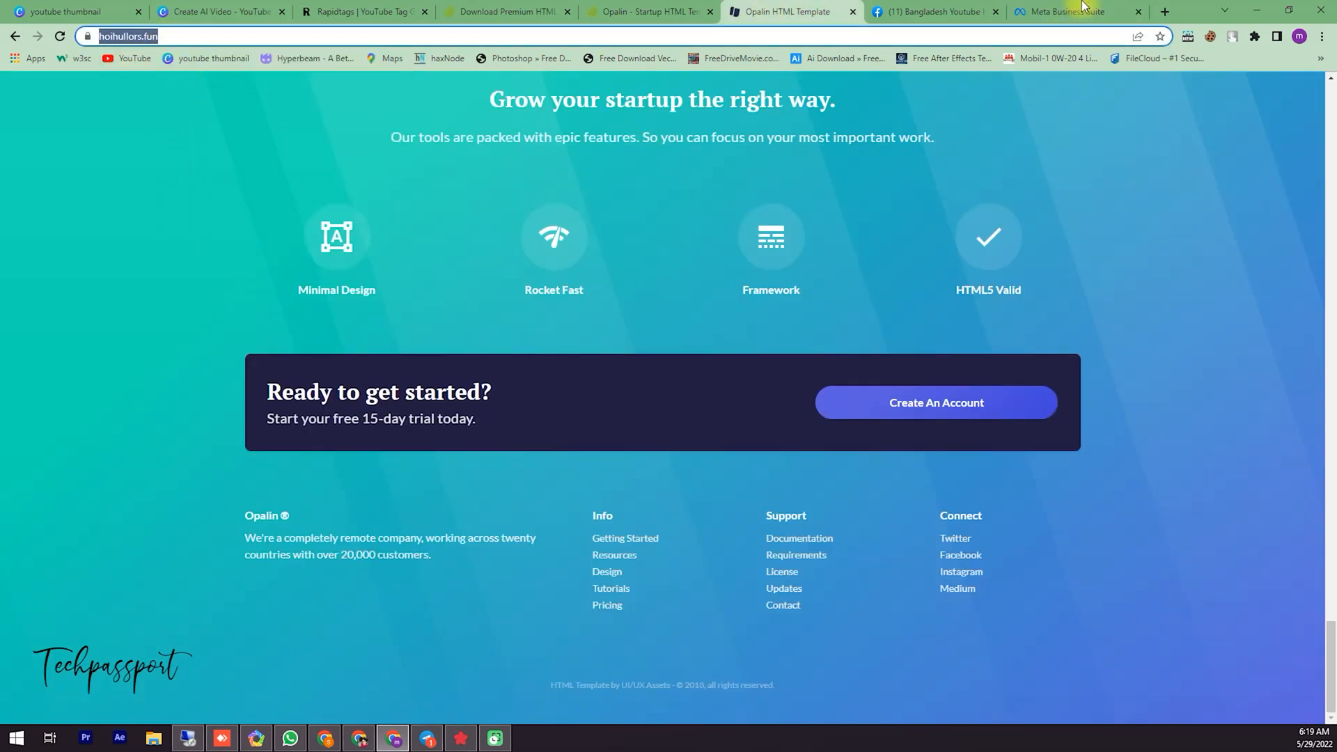
left_click(1074, 11)
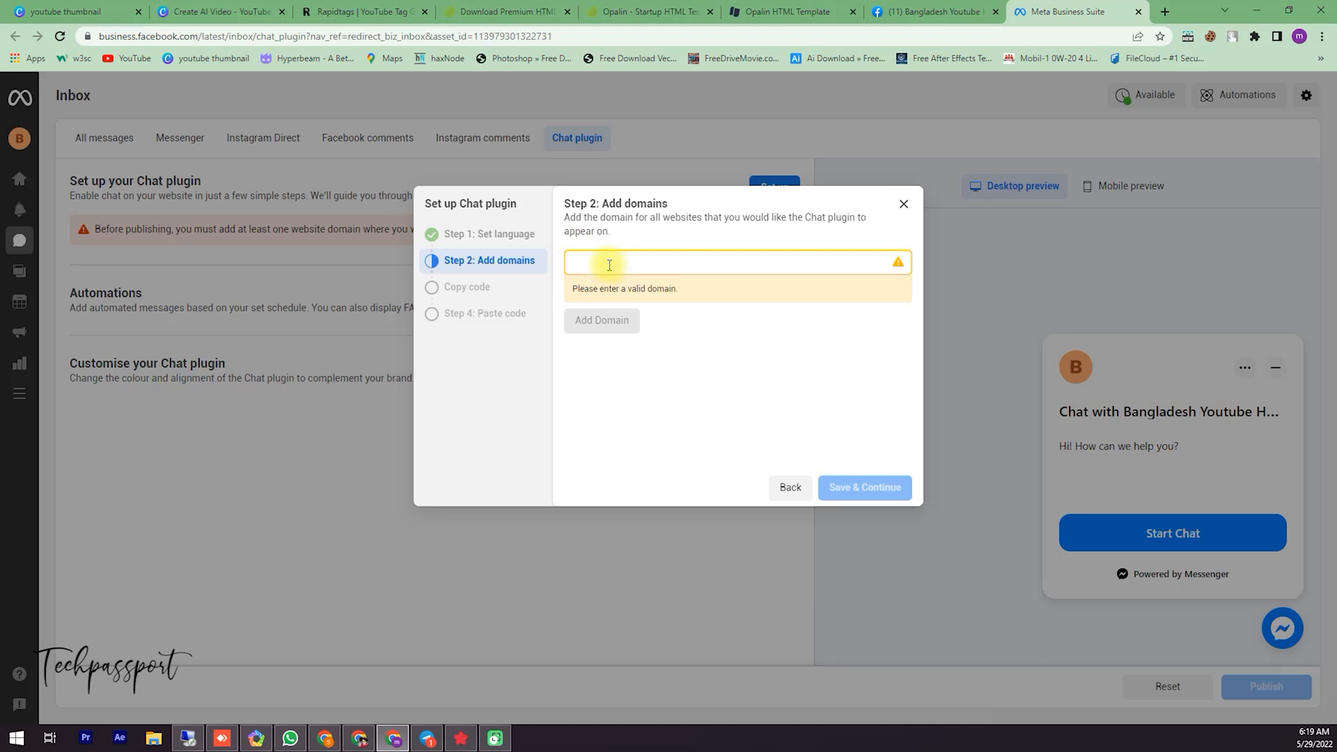
type("https://hoihullors.fun/")
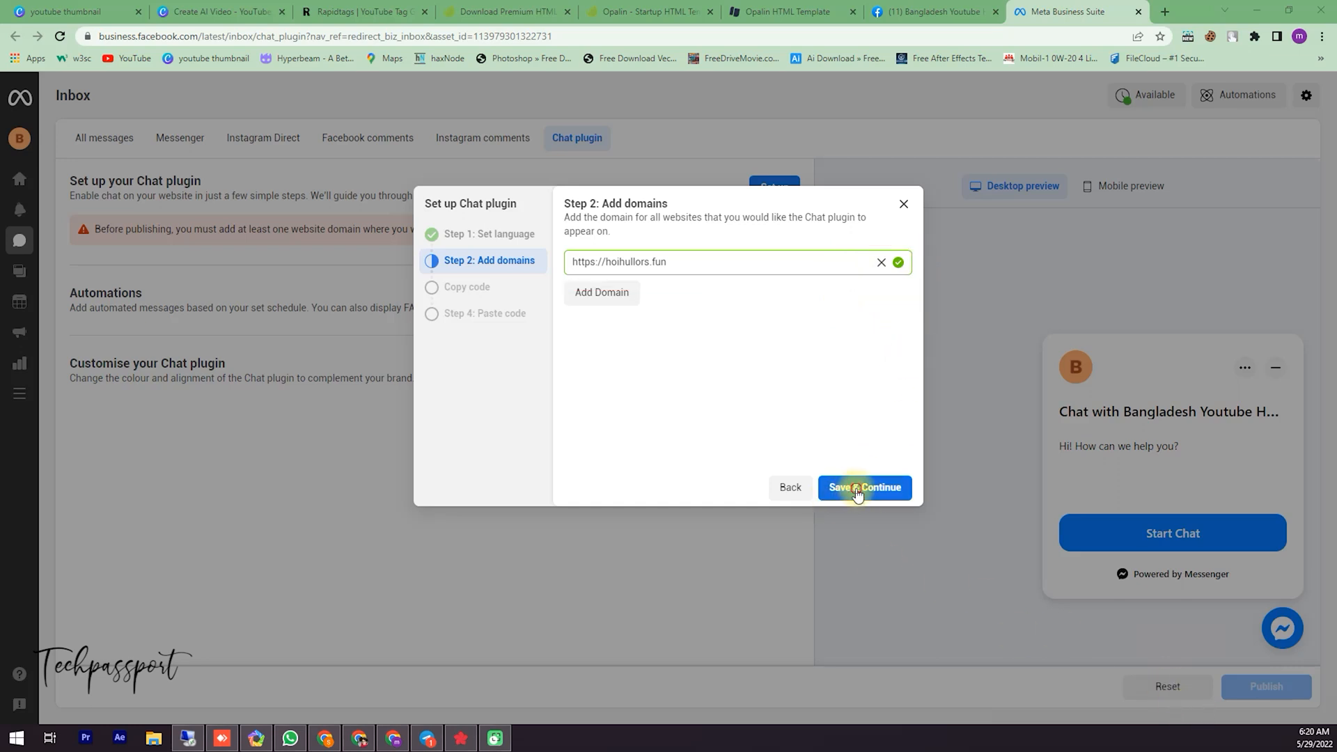
left_click(863, 487)
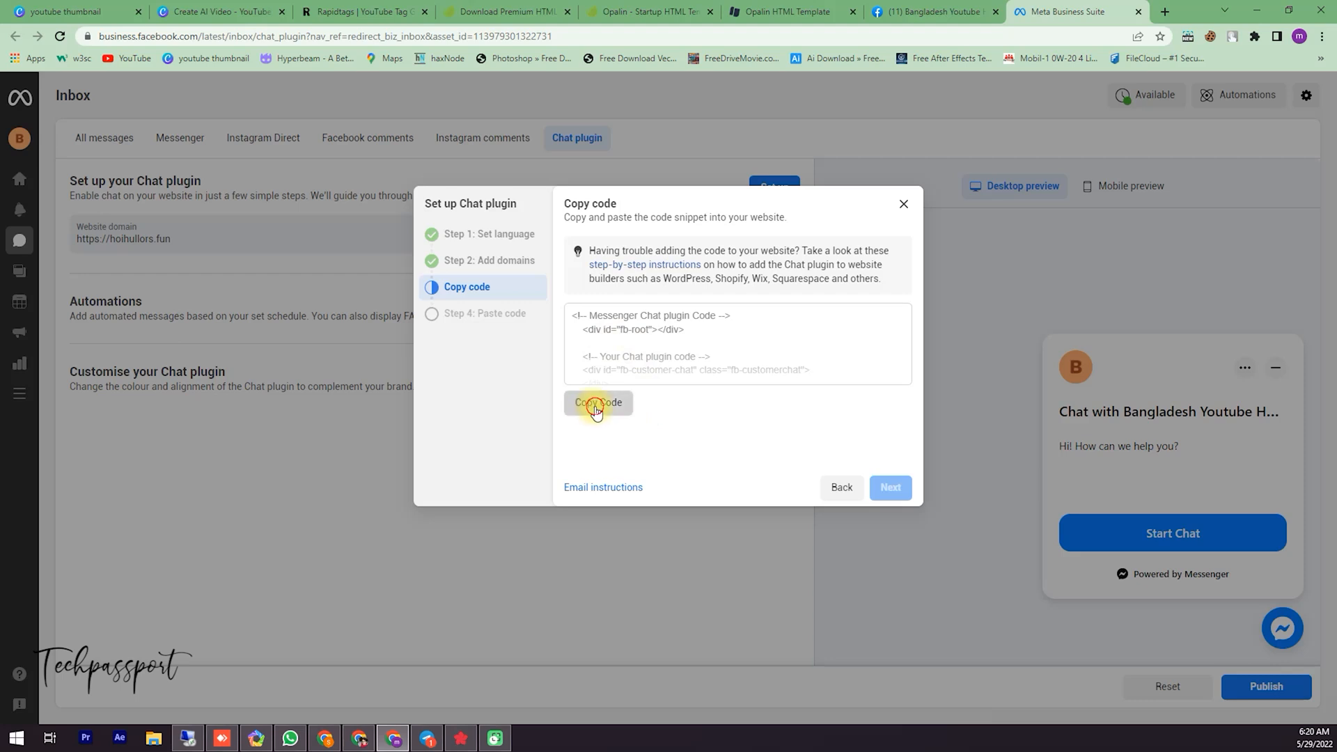
Step: Copy the chat plugin code snippet and advance to the paste-code-to-website step
left_click(598, 403)
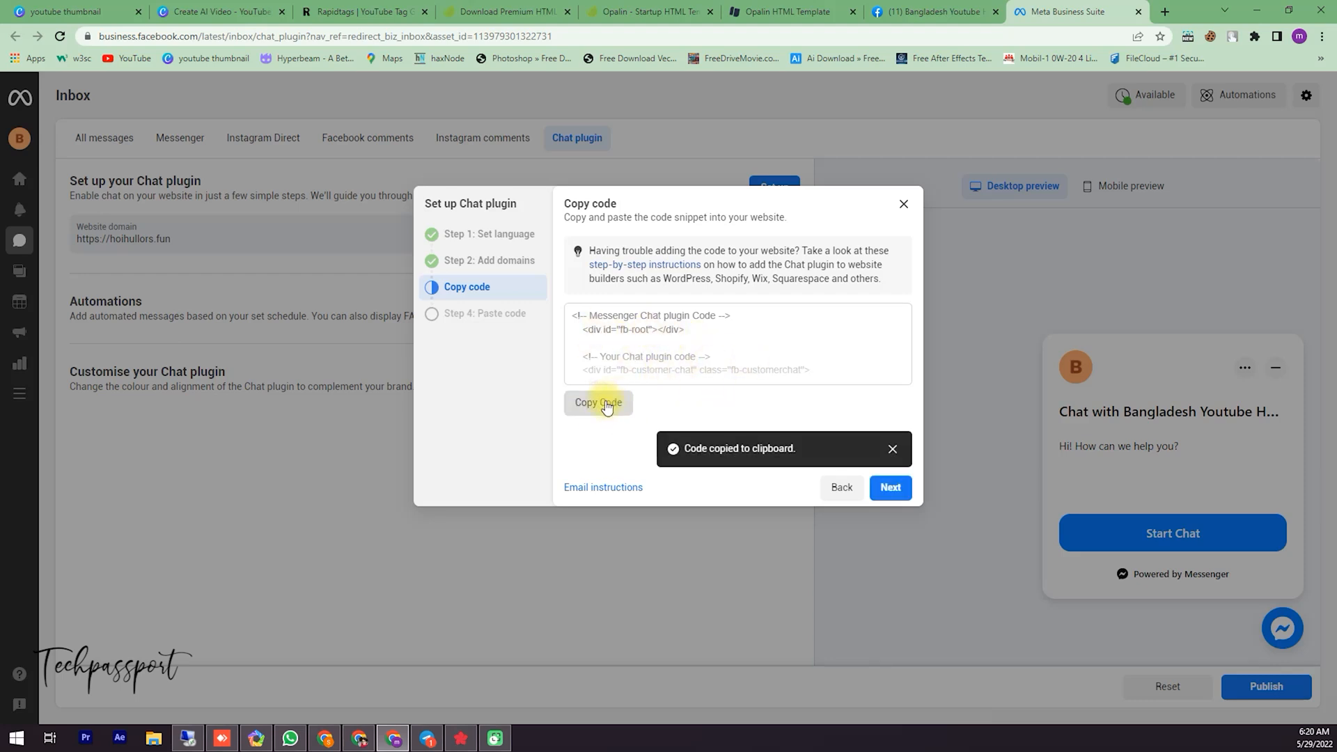
left_click(890, 487)
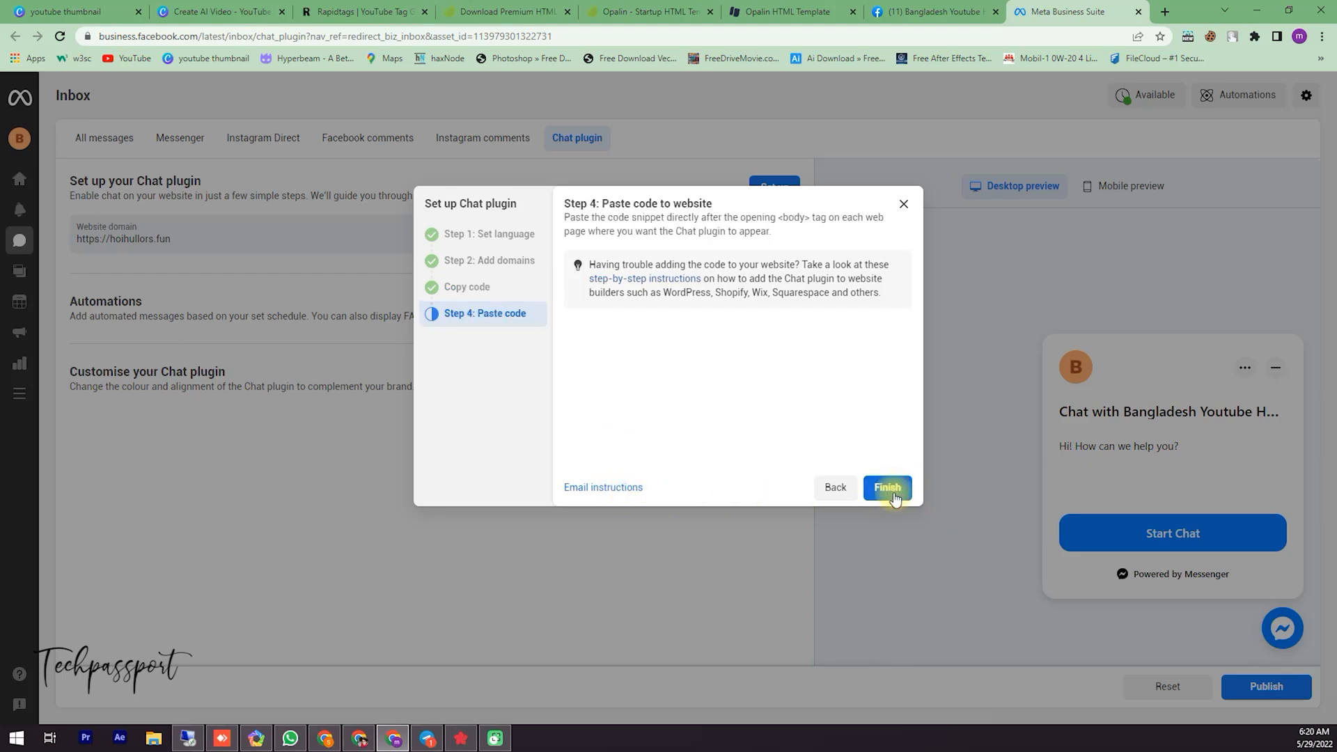
mouse_move(735, 278)
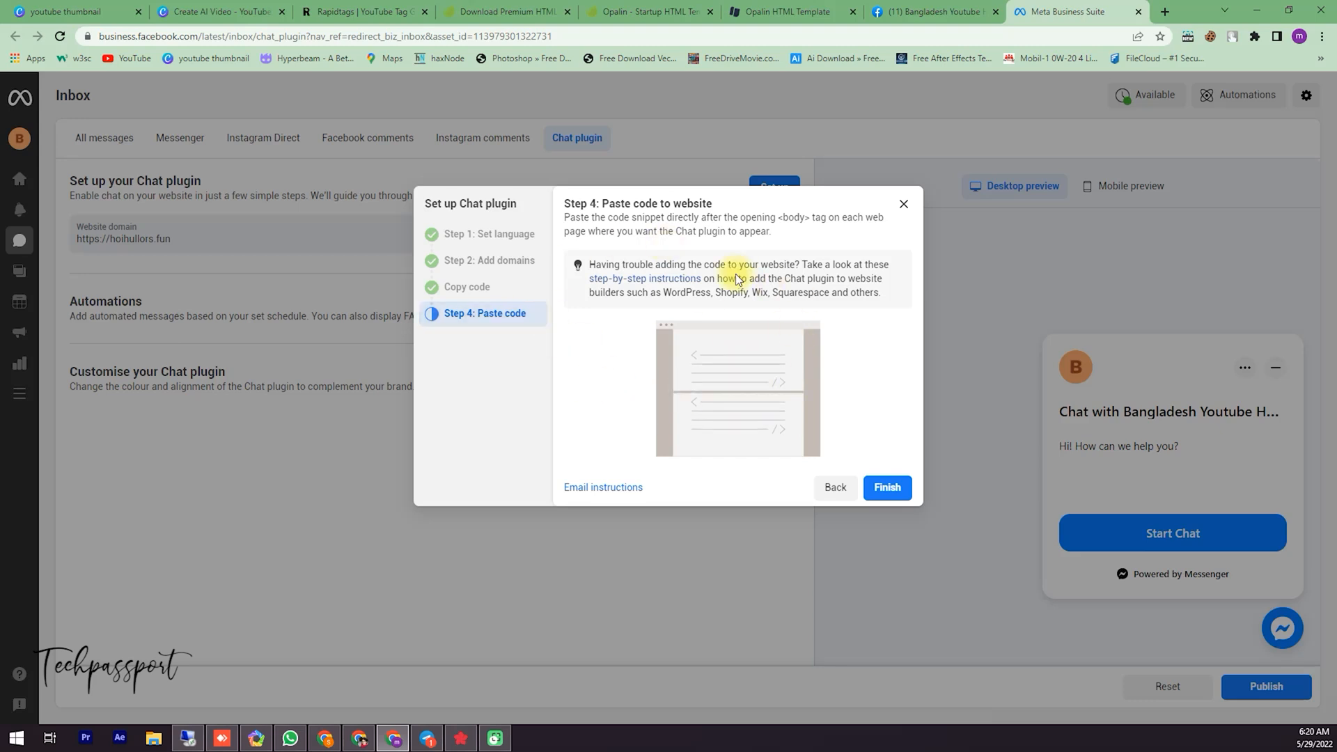
mouse_move(730, 467)
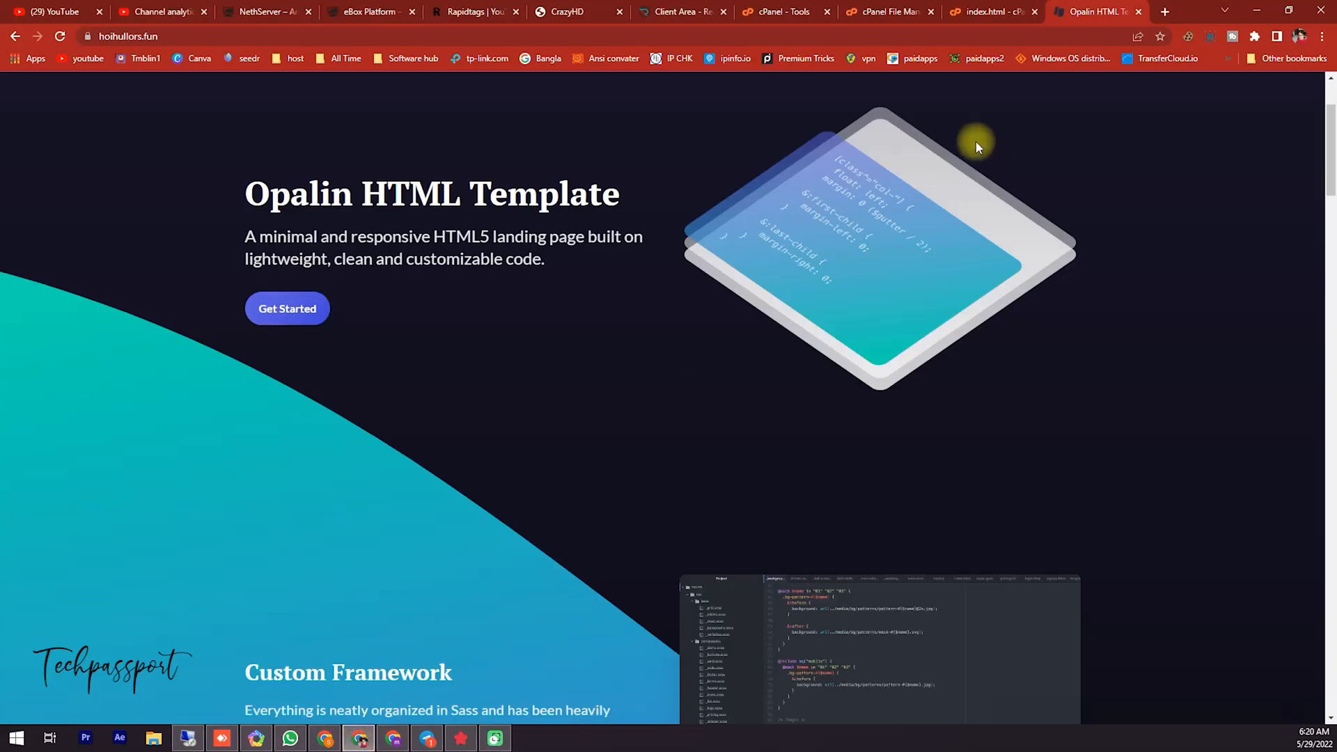
Step: In cPanel File Manager, open hoihullors.fun/index.html in the code editor
left_click(888, 11)
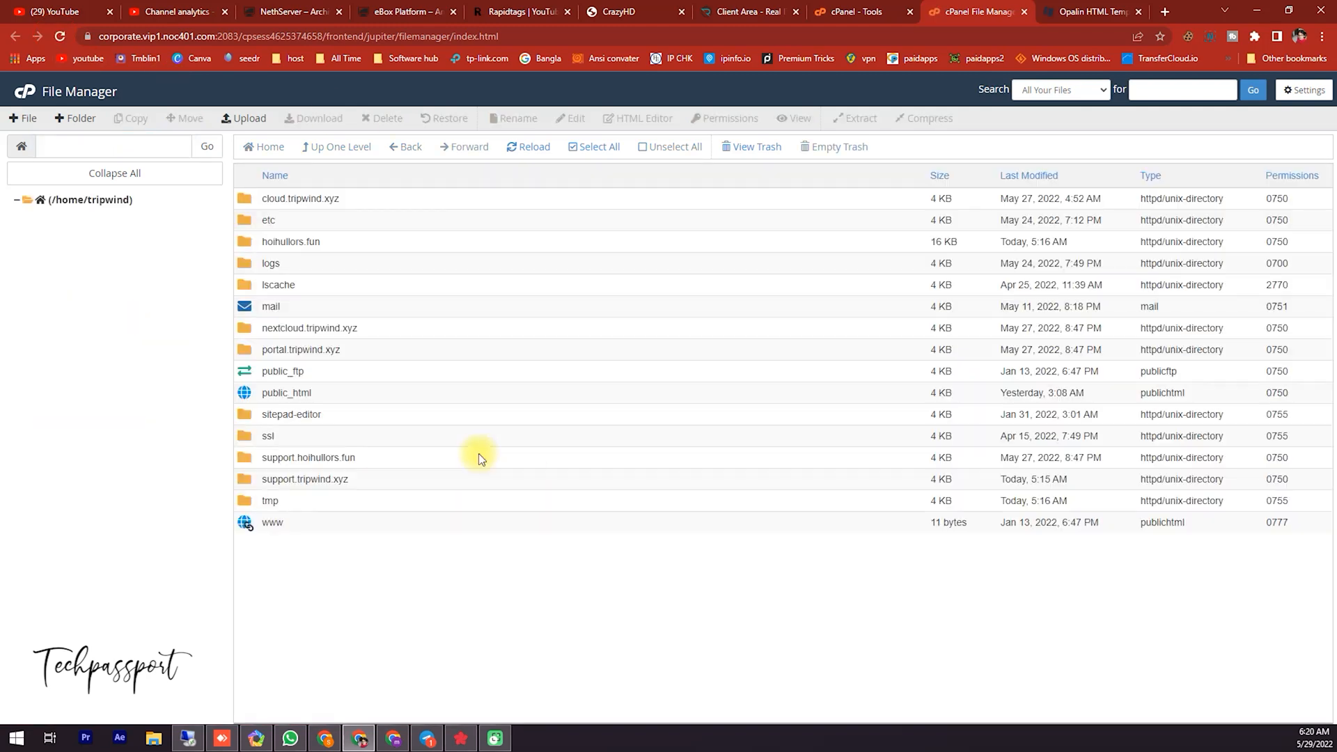
double_click(289, 240)
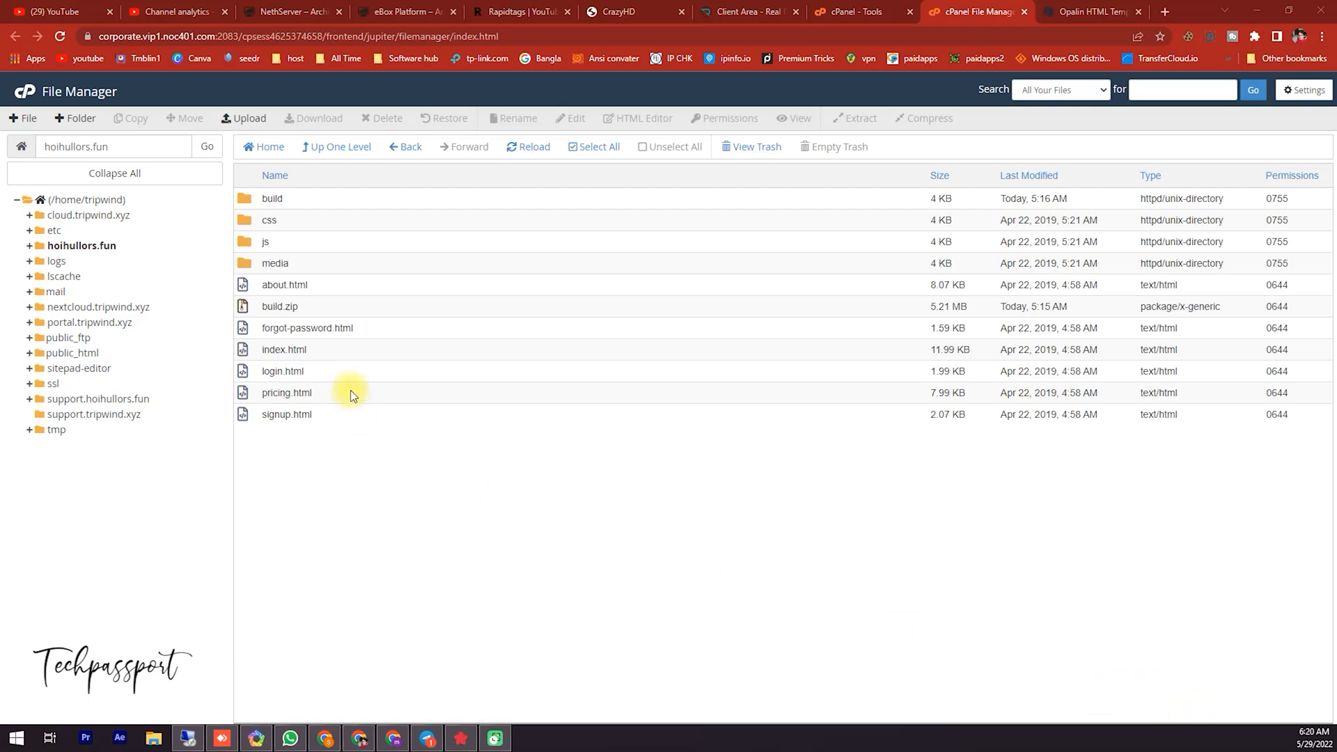
right_click(283, 348)
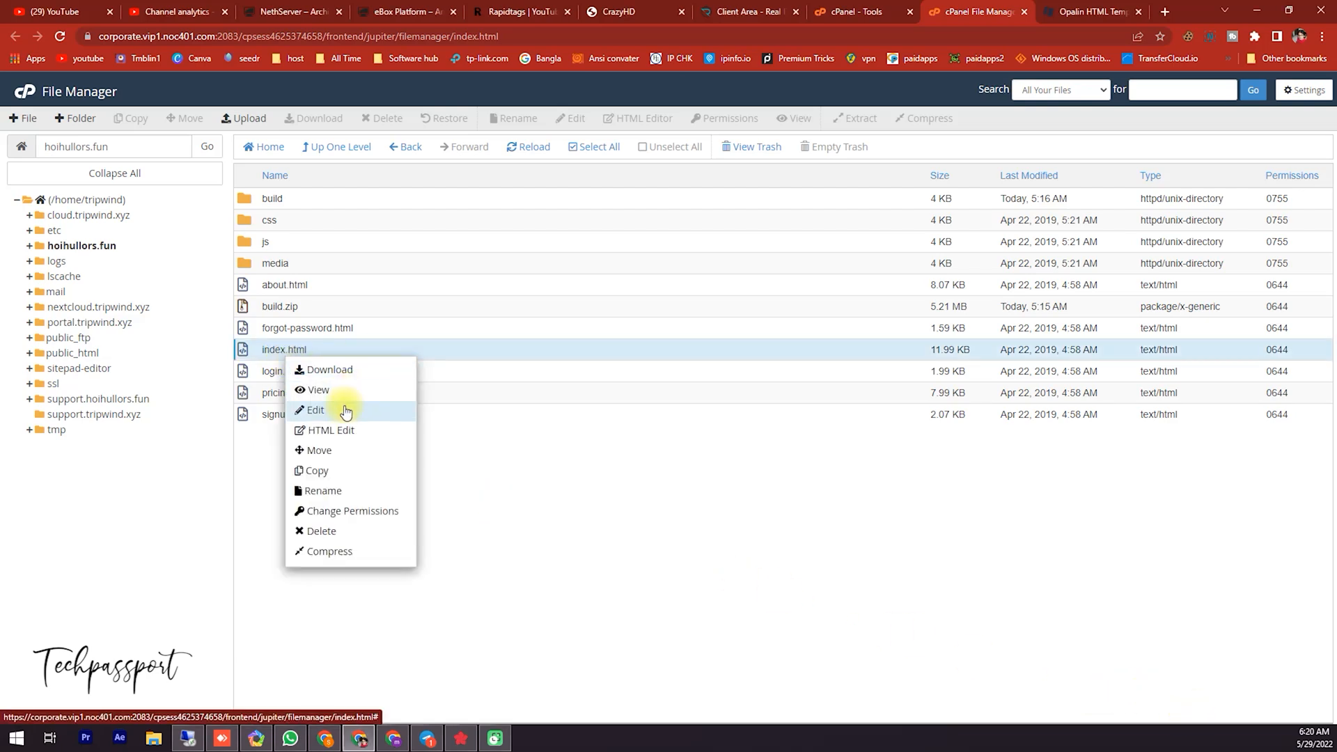
left_click(313, 409)
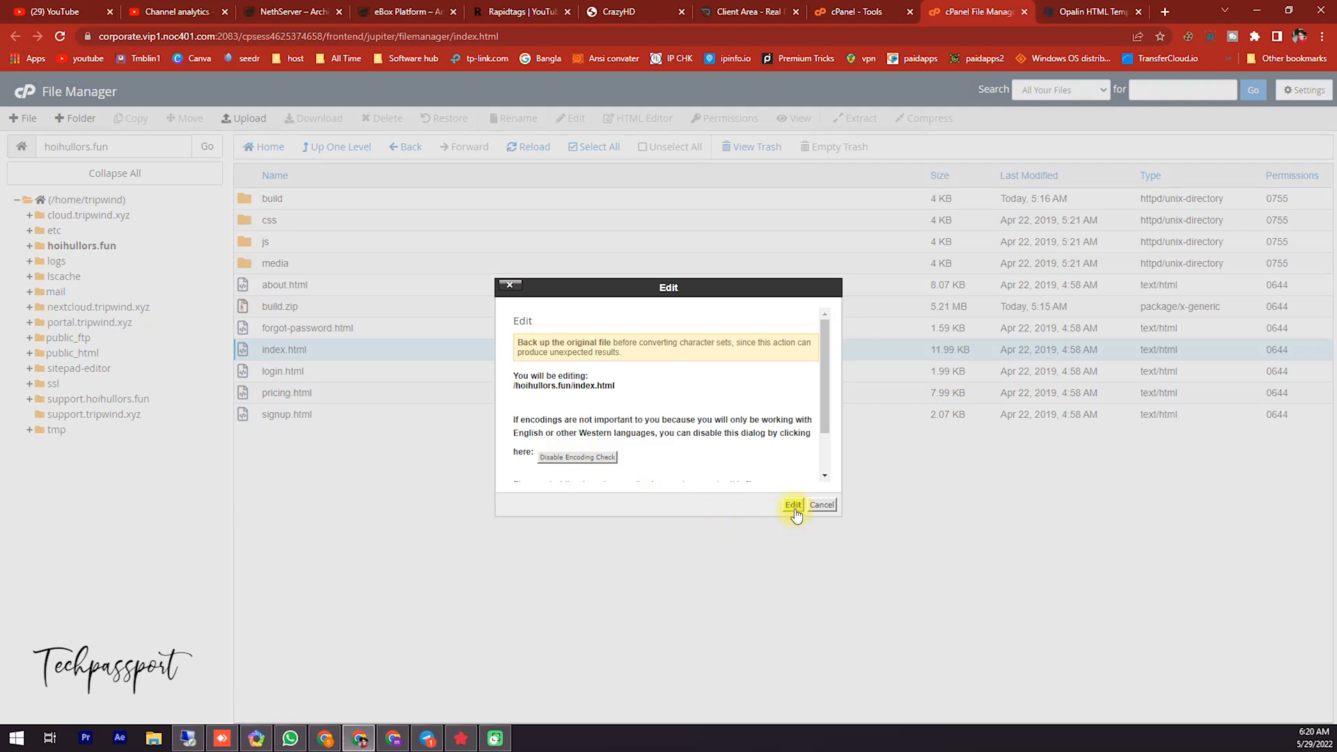
left_click(792, 504)
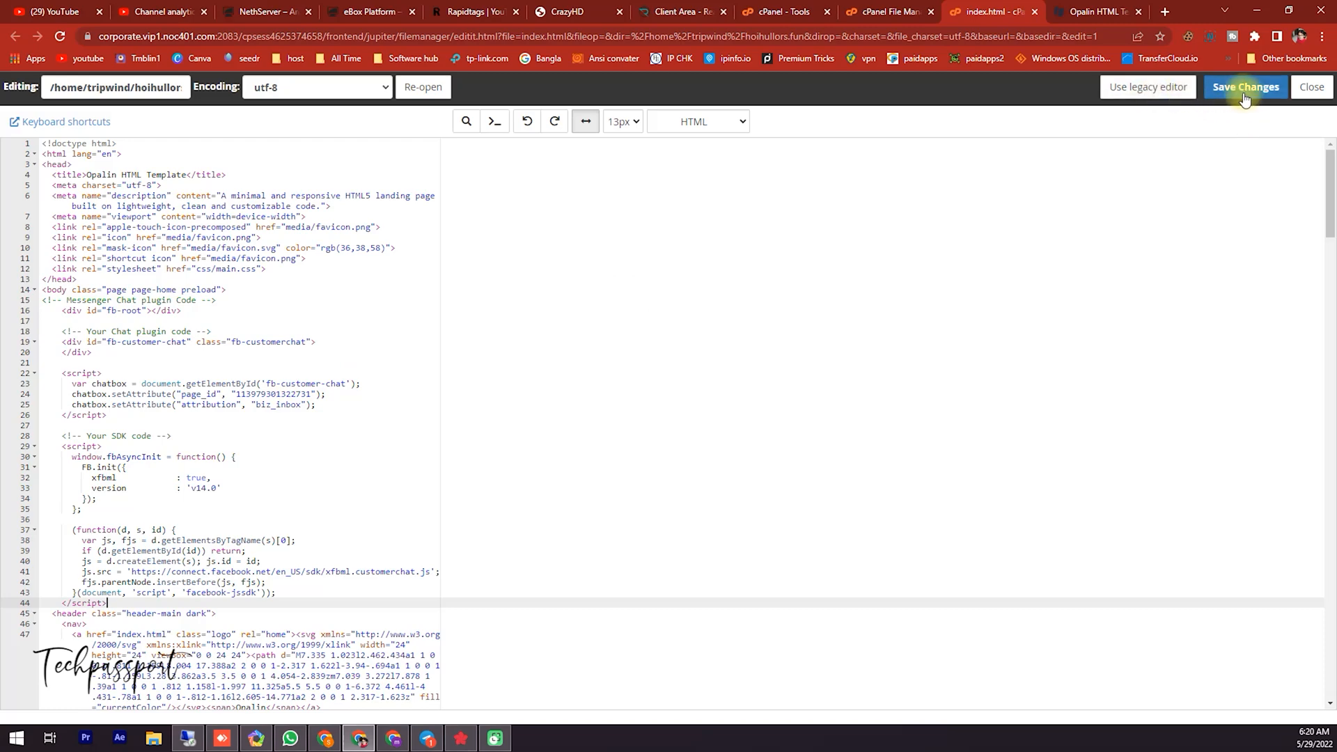
Step: Save index.html with the Messenger chat plugin code placed after the opening body tag
left_click(1244, 86)
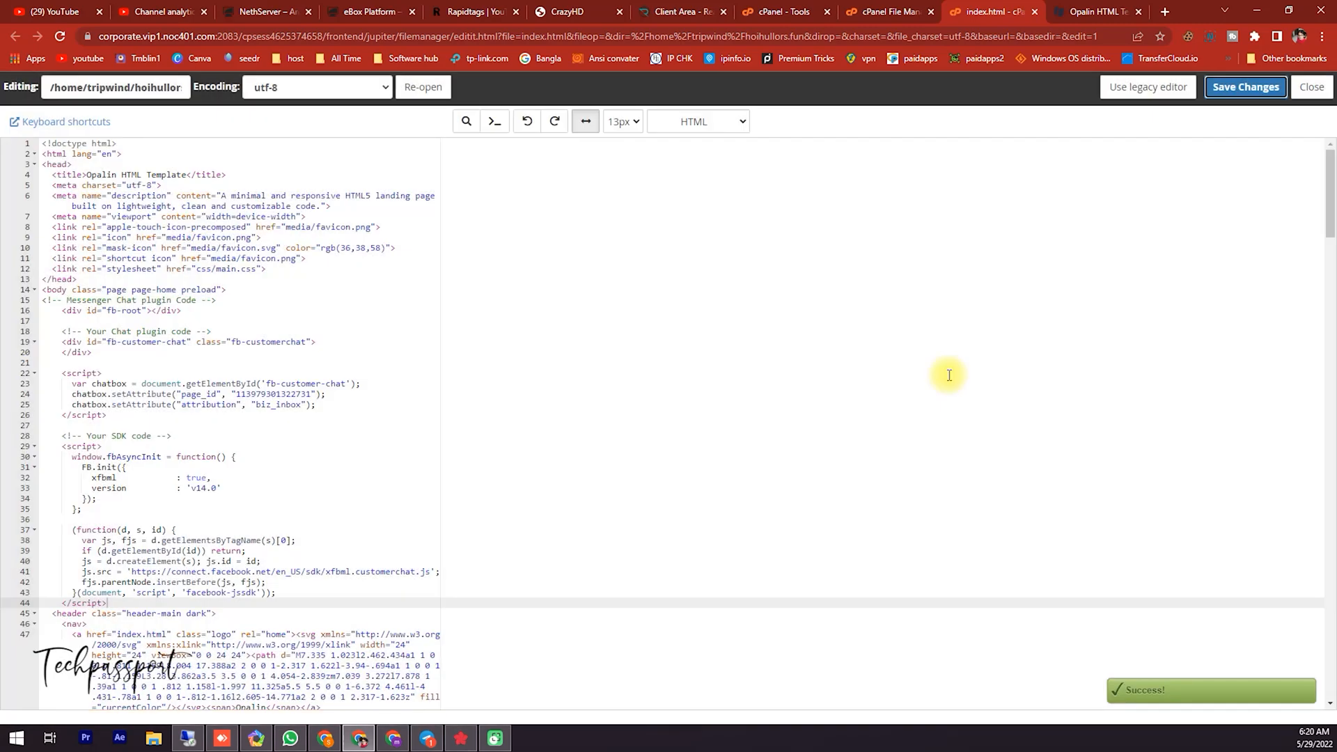
mouse_move(428, 682)
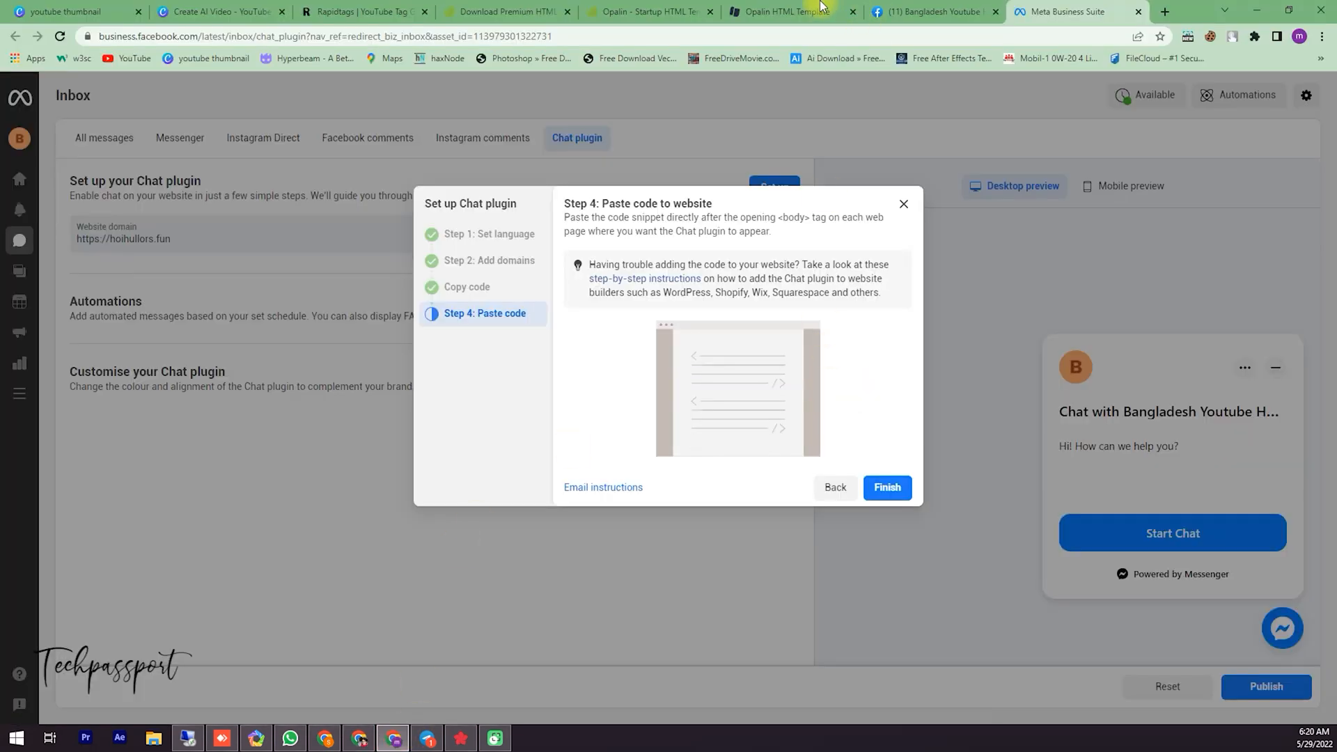
Step: Reload the live Opalin site showing the chat bubble and start a new Incognito window
left_click(784, 11)
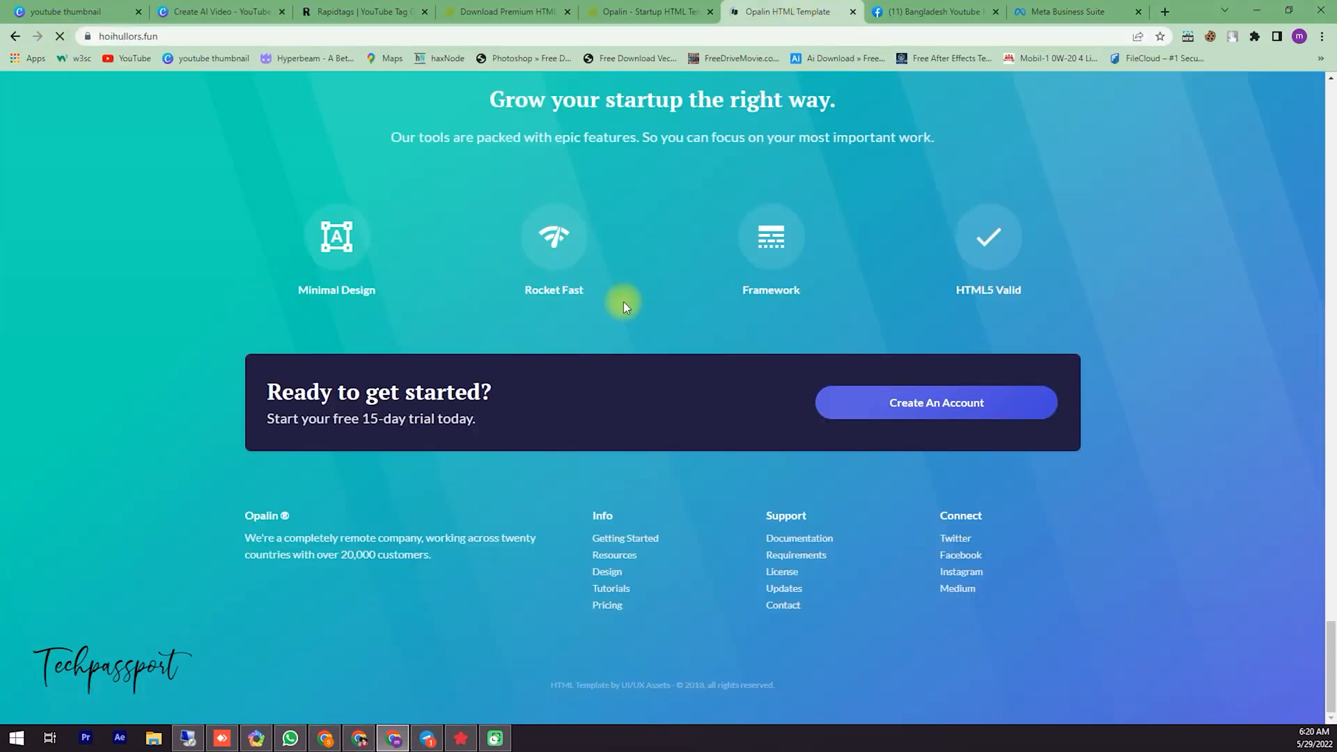
mouse_move(278, 333)
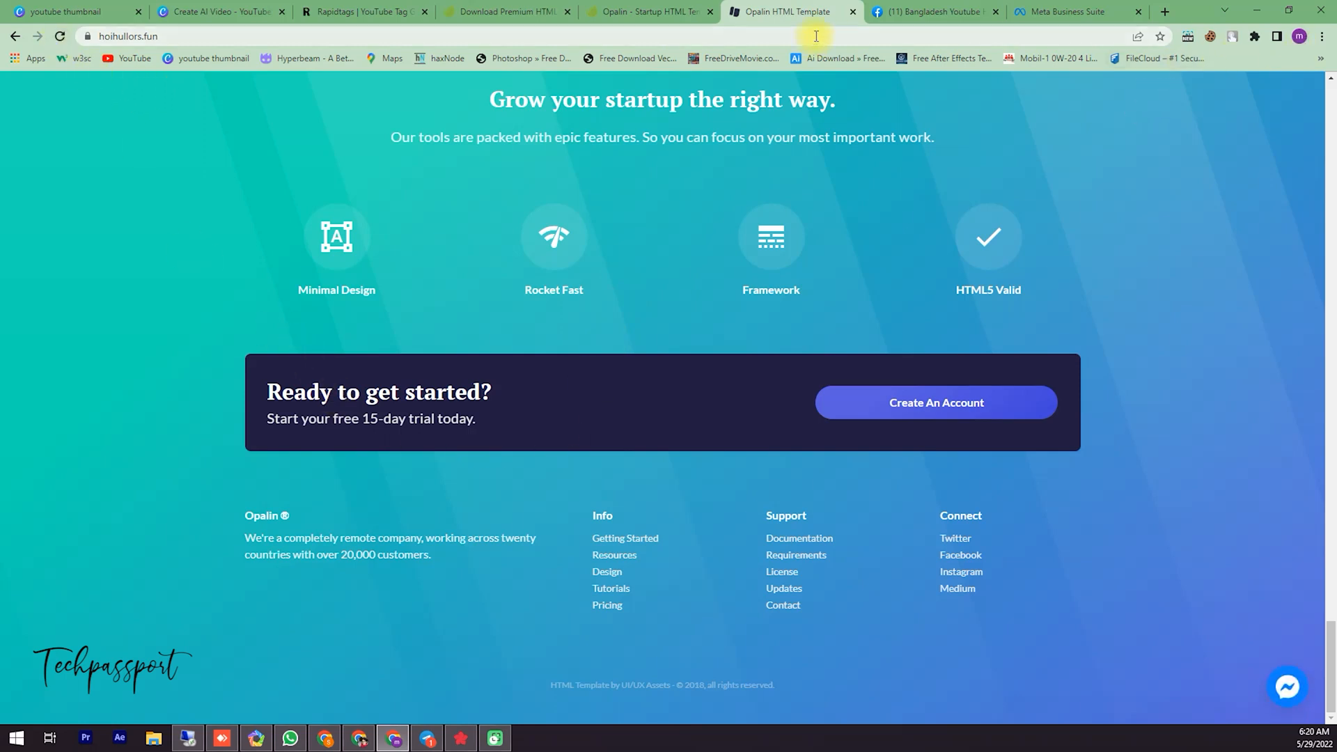
left_click(1320, 36)
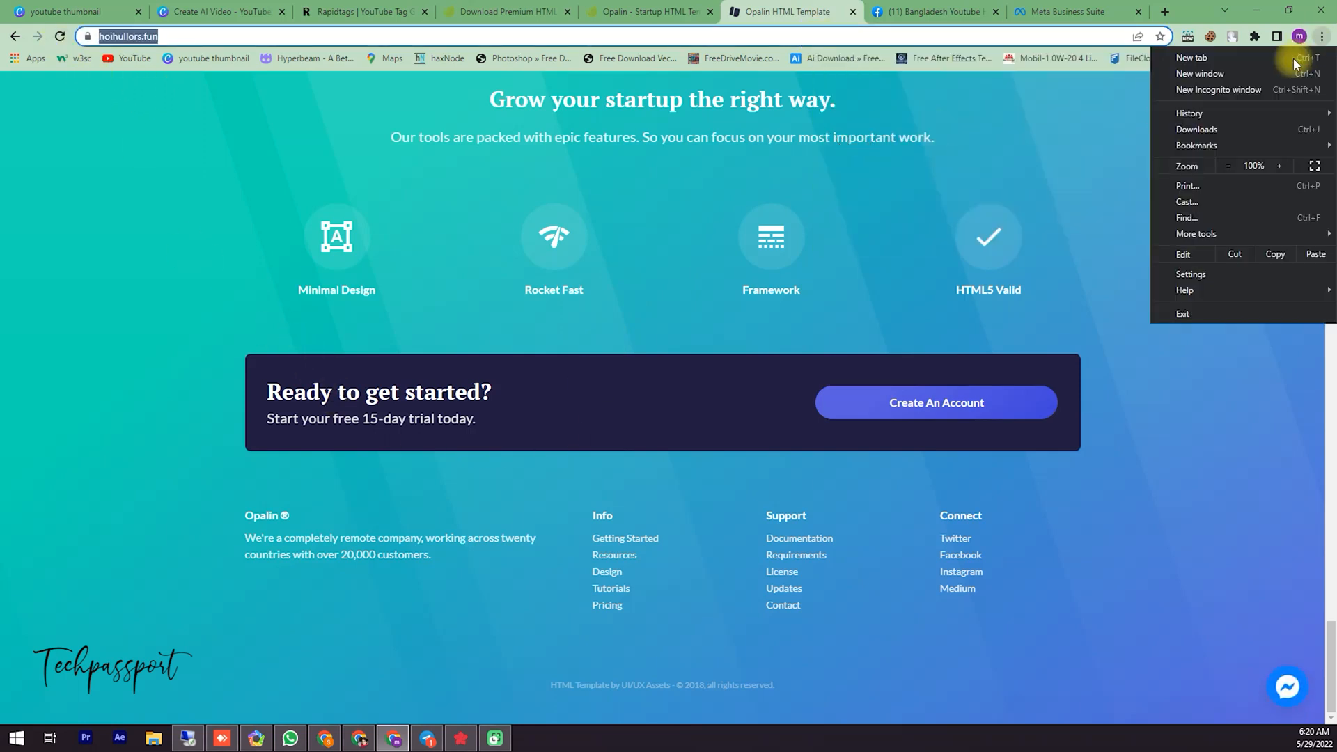
left_click(1218, 89)
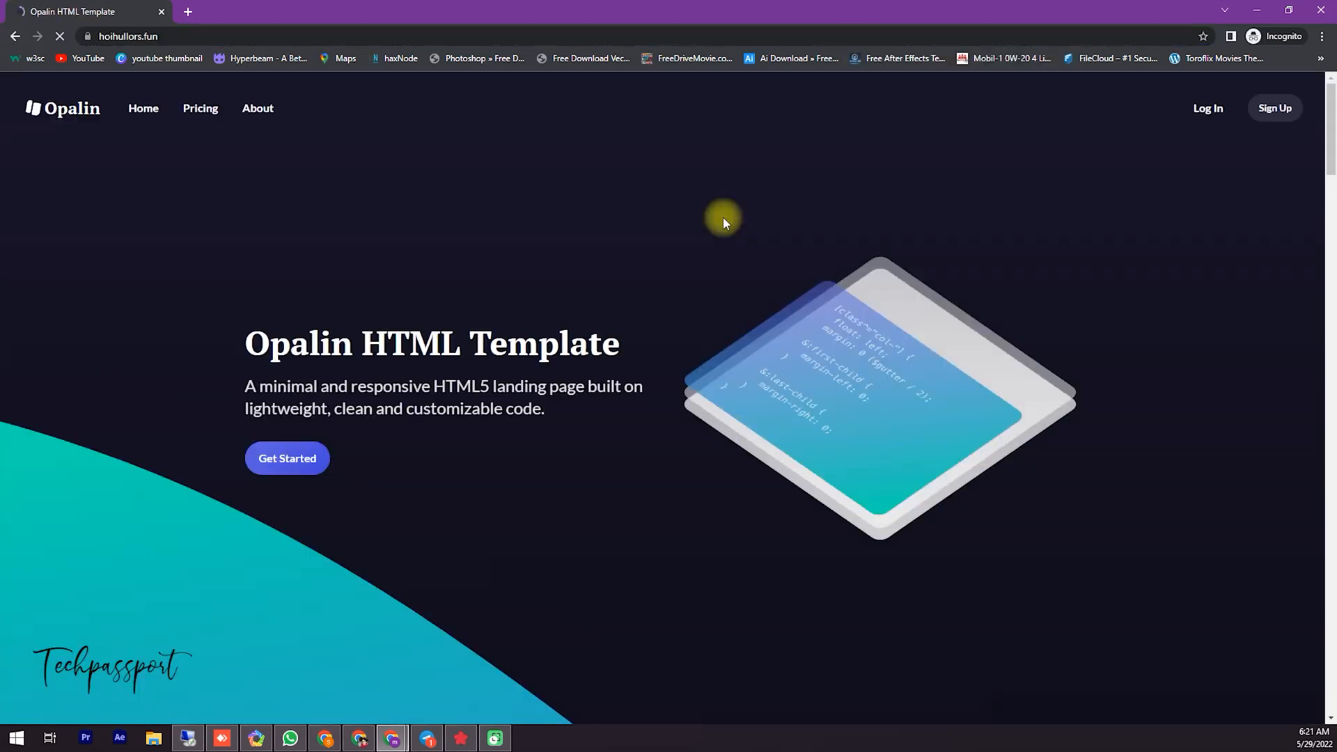
Step: Scroll through hoihullors.fun in incognito and open the Messenger bubble's Bangladesh Youtube Hospital chat panel
scroll("down", 3)
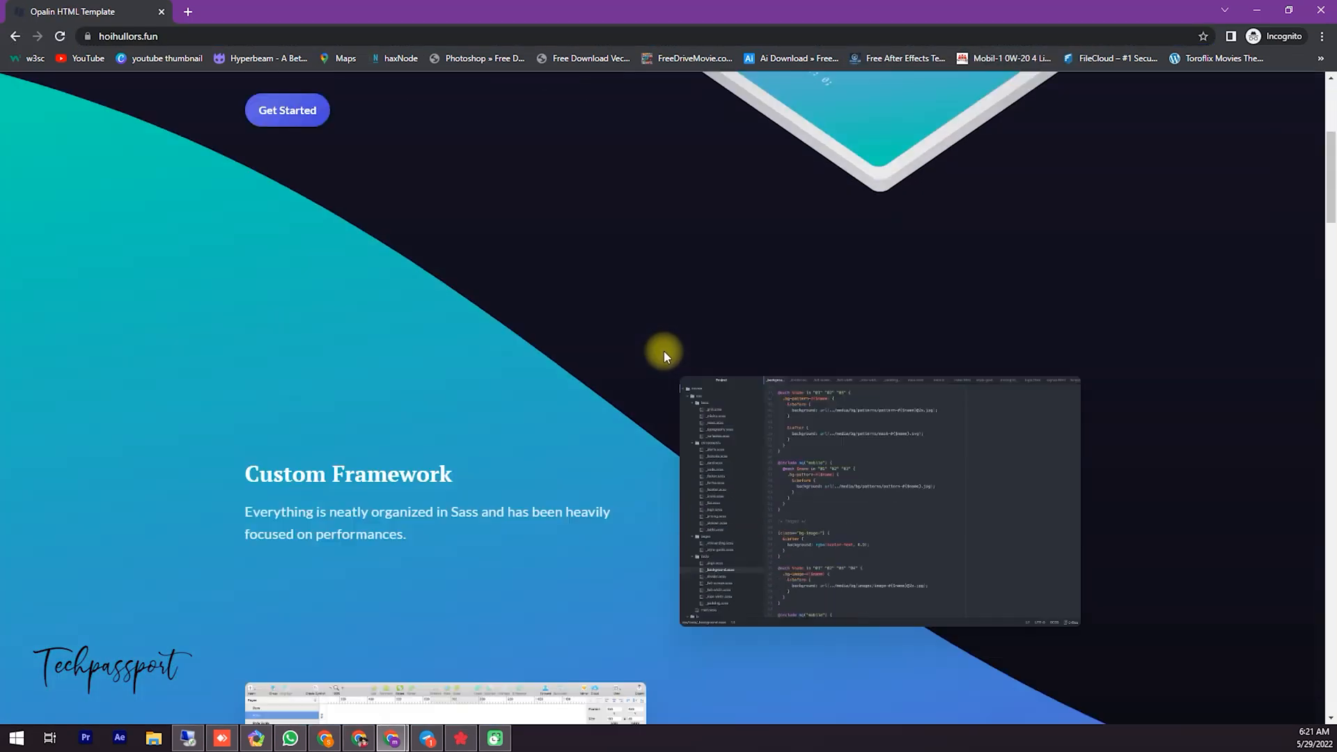
scroll("down", 3)
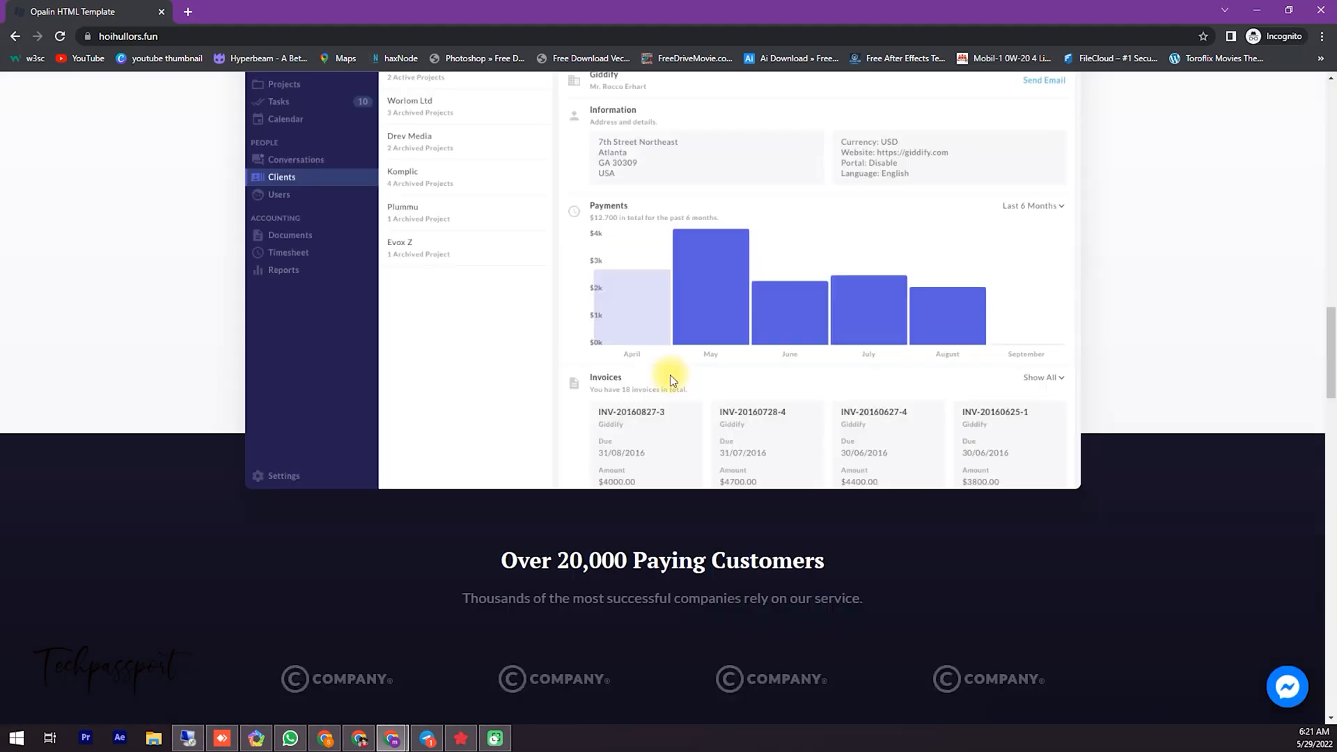
scroll("up", 3)
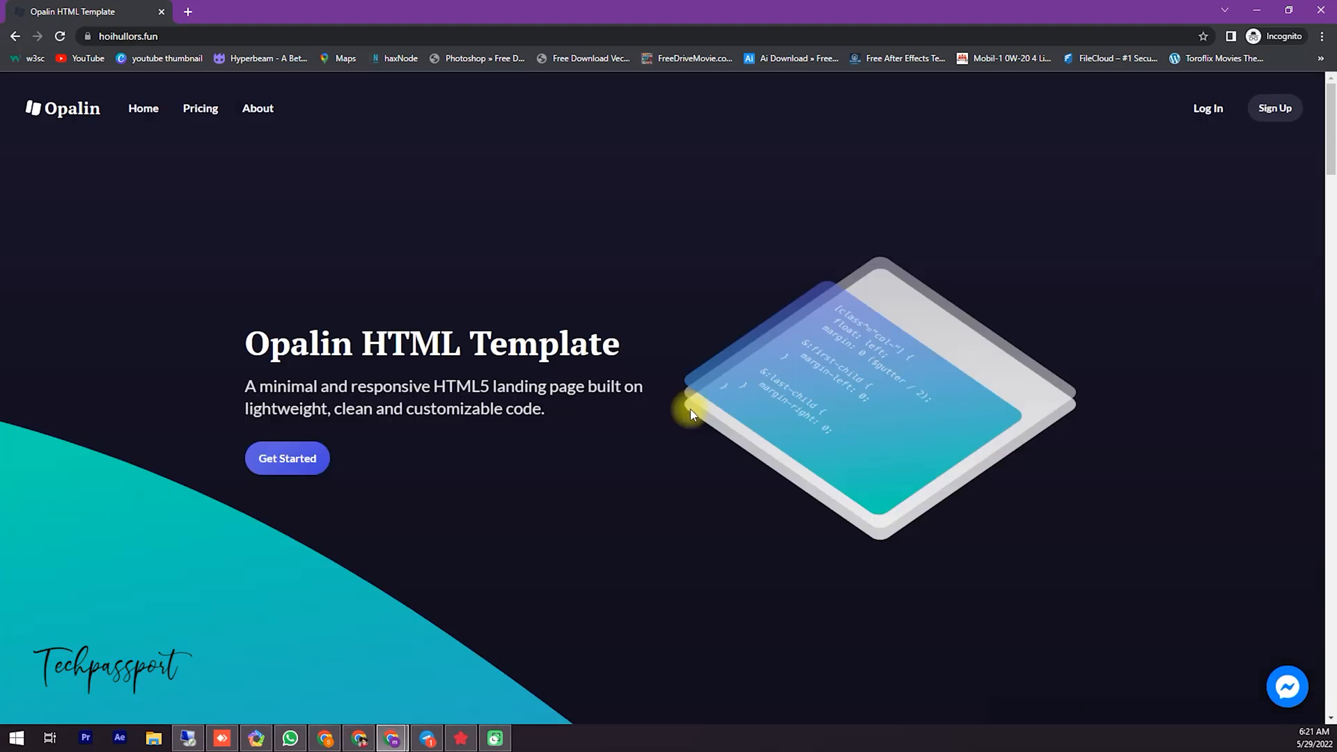
mouse_move(1278, 655)
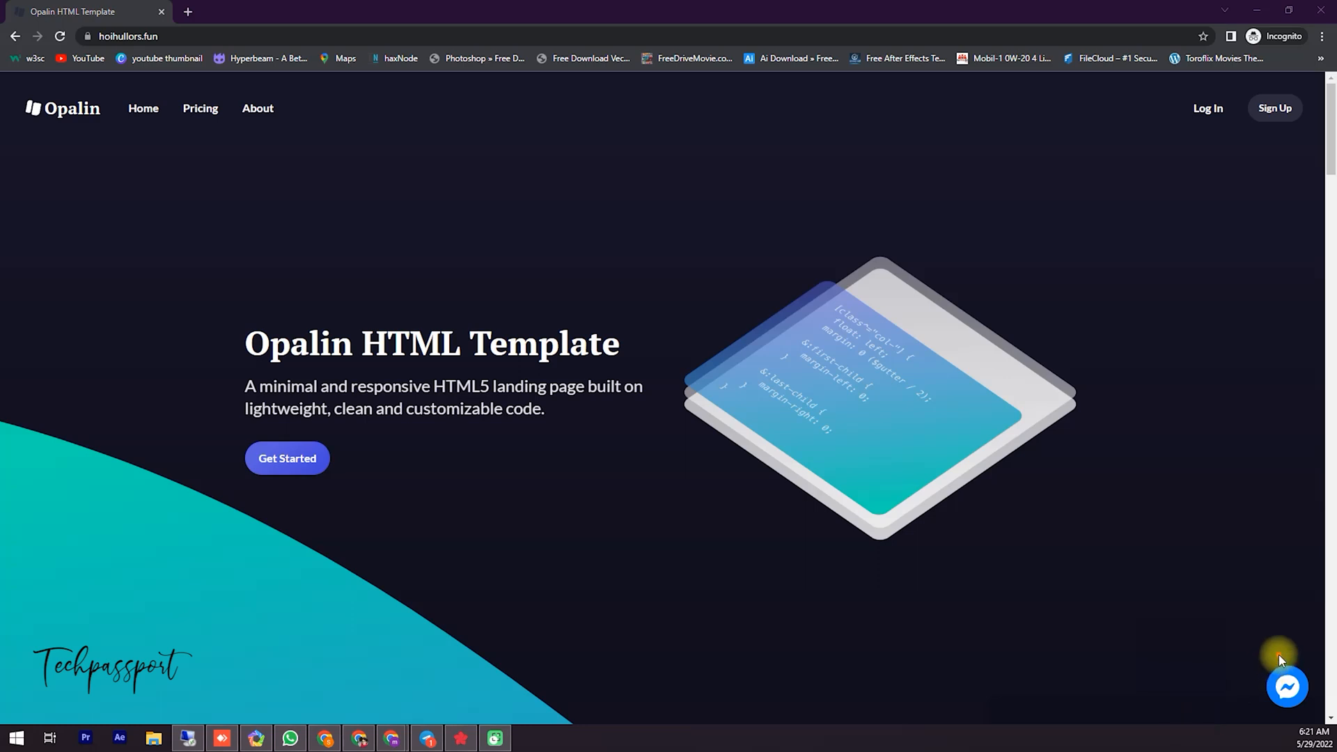
mouse_move(1200, 423)
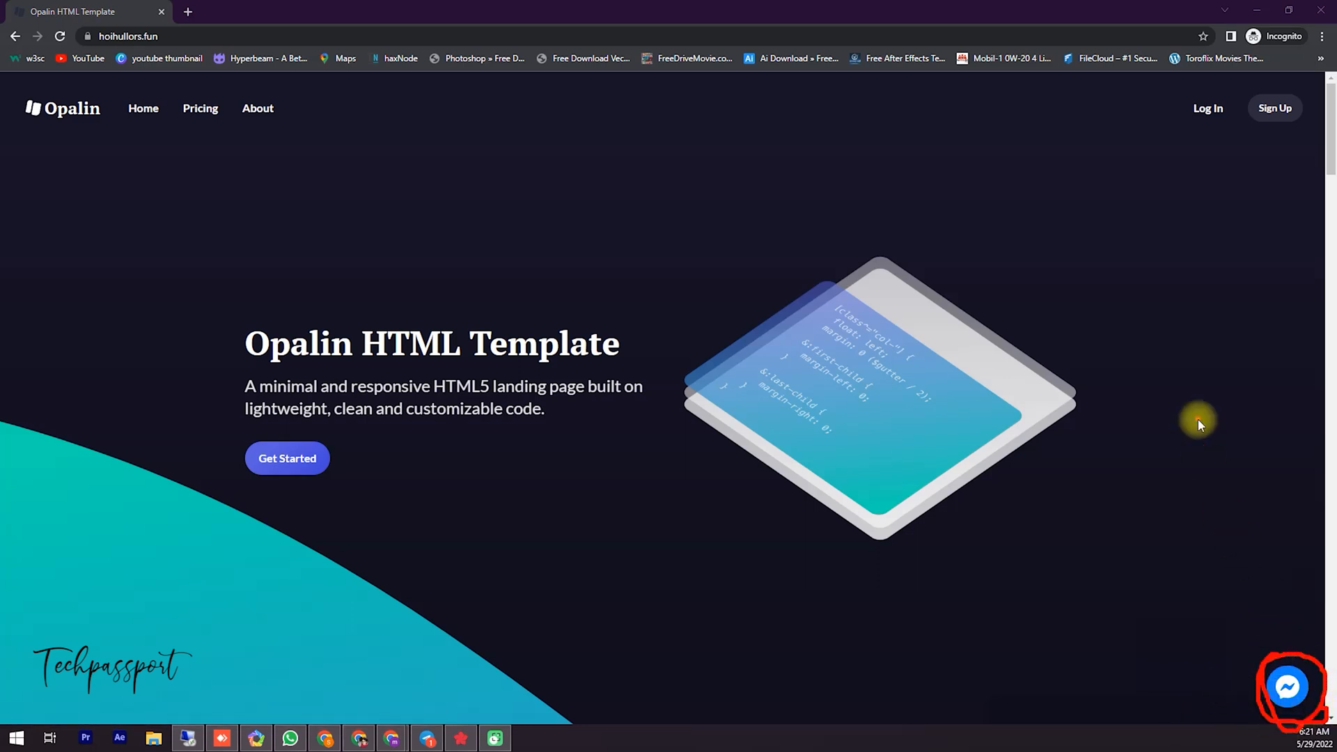
left_click(1289, 686)
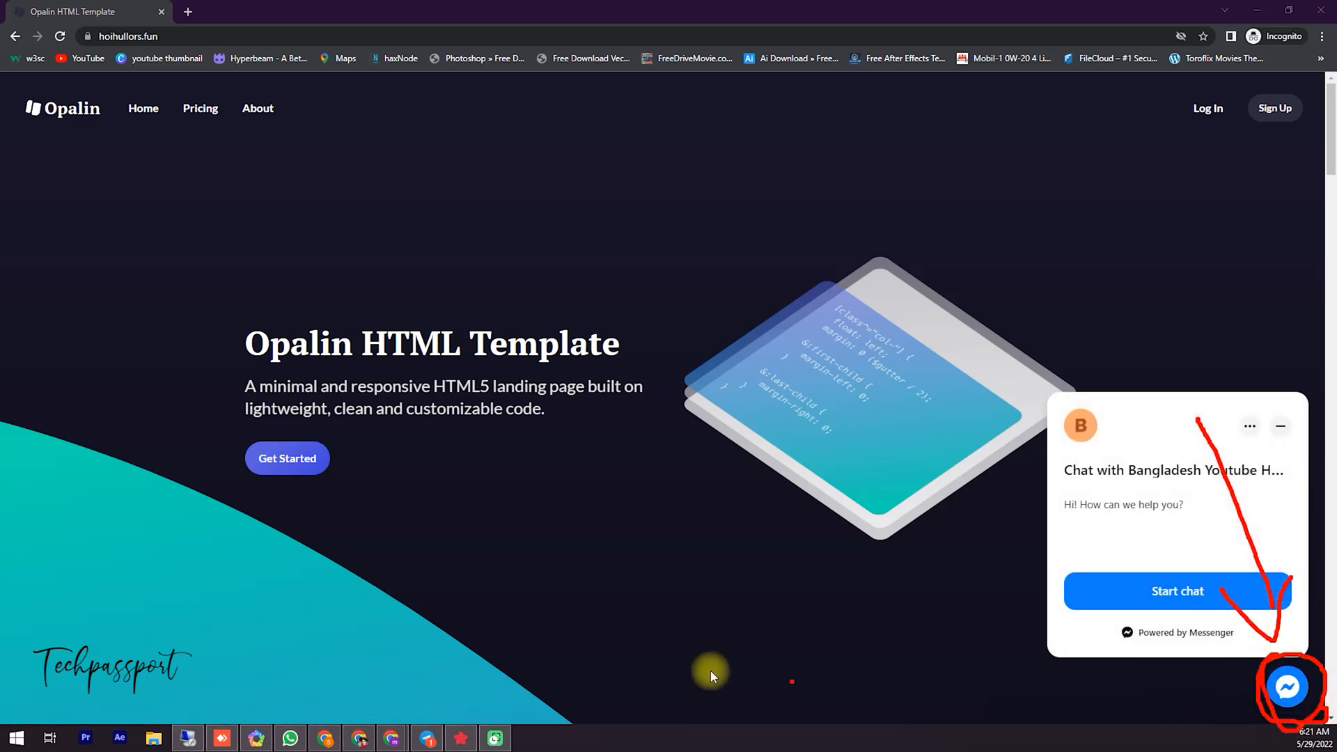
mouse_move(1226, 723)
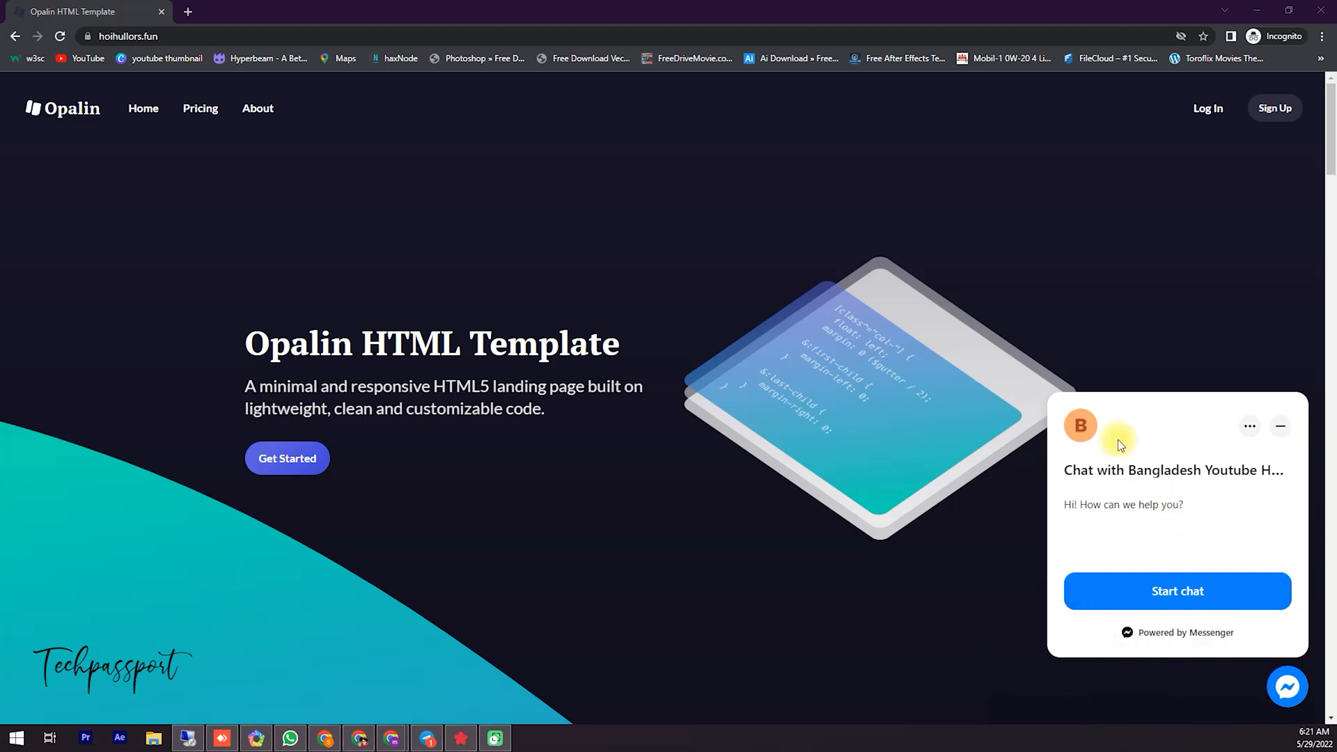
mouse_move(1032, 397)
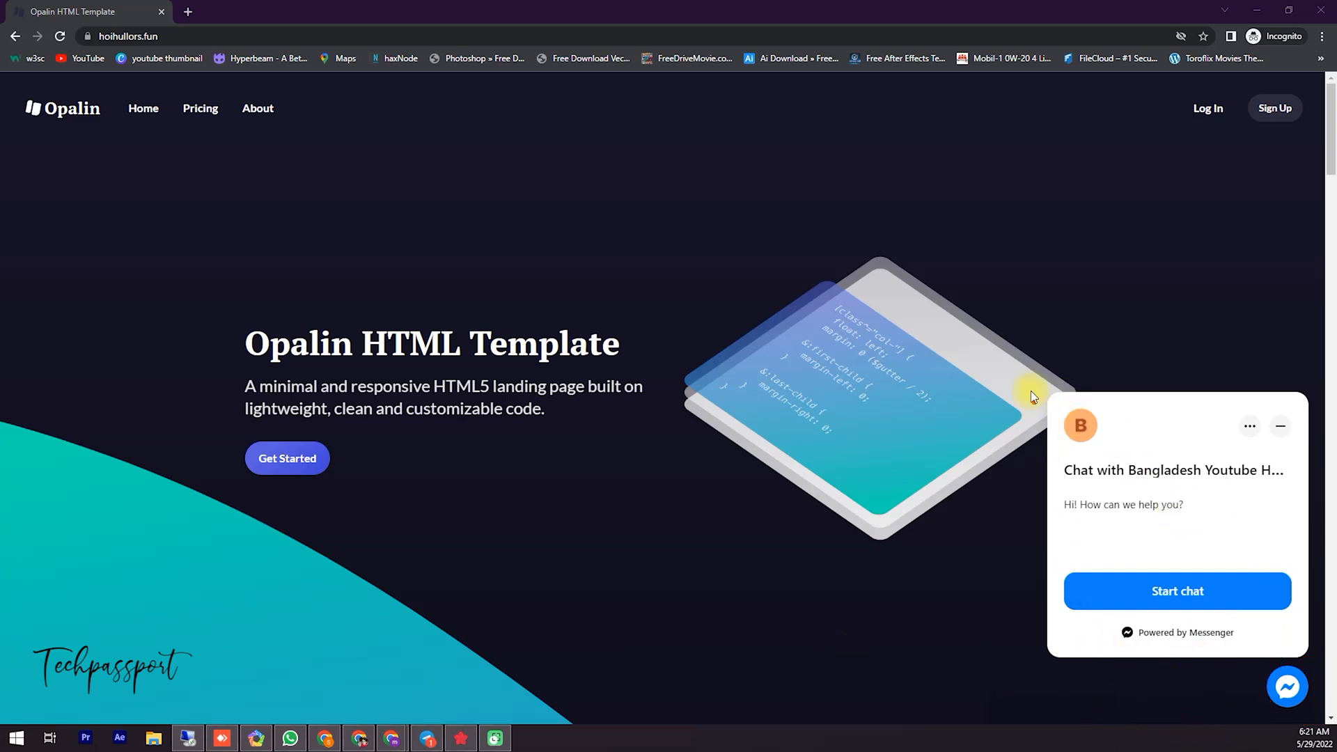